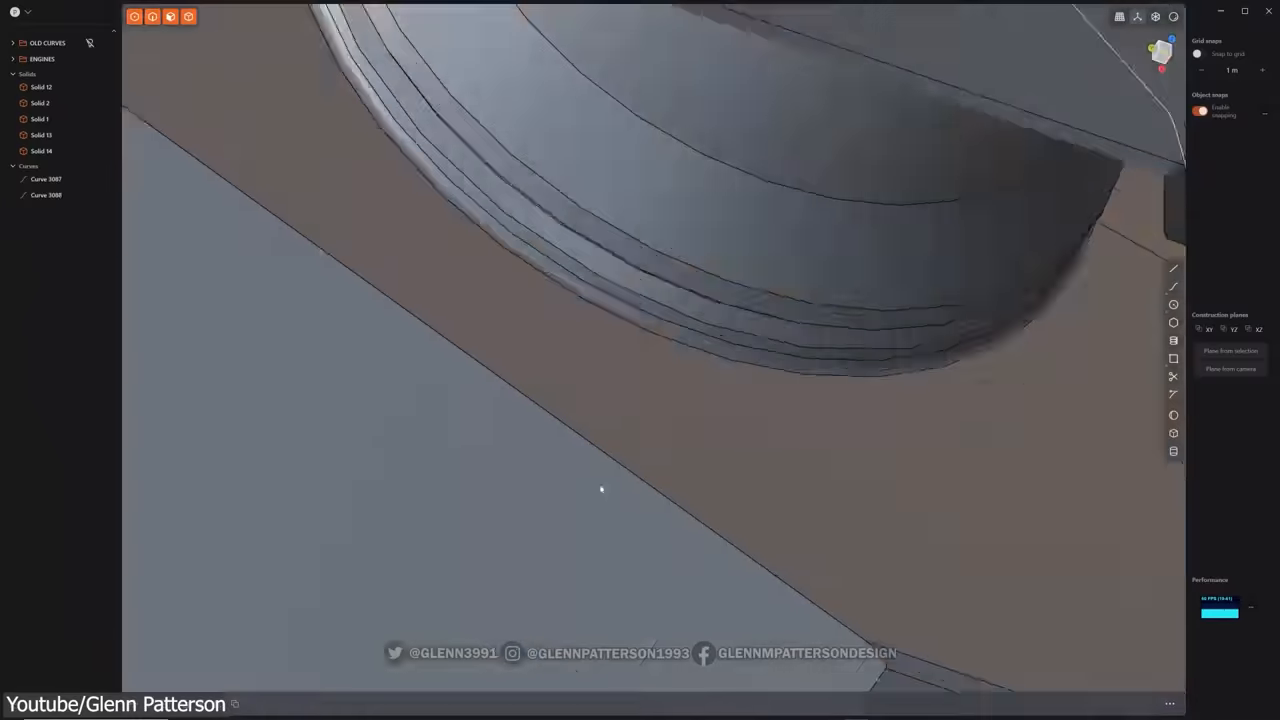
- Duplicate and scale the boolean cutters, then toggle editing on the armour piece to sharpen its cut edges
key(ctrl+d)
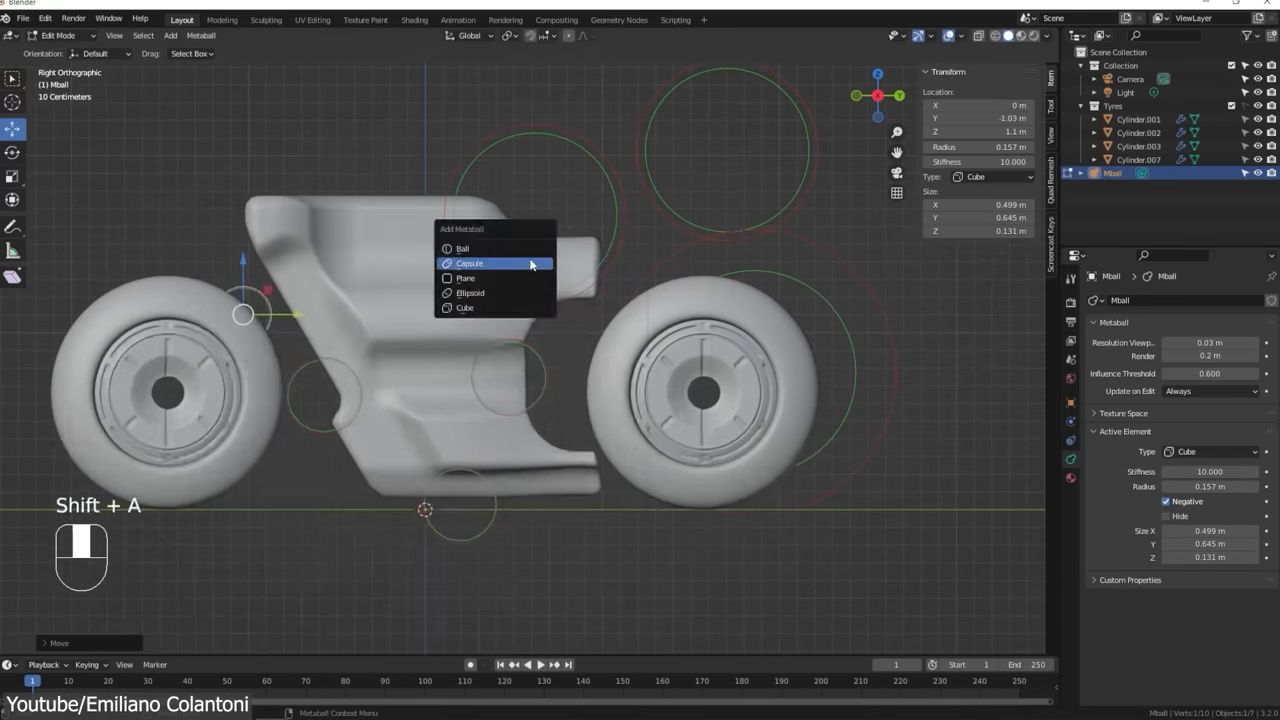
click(464, 278)
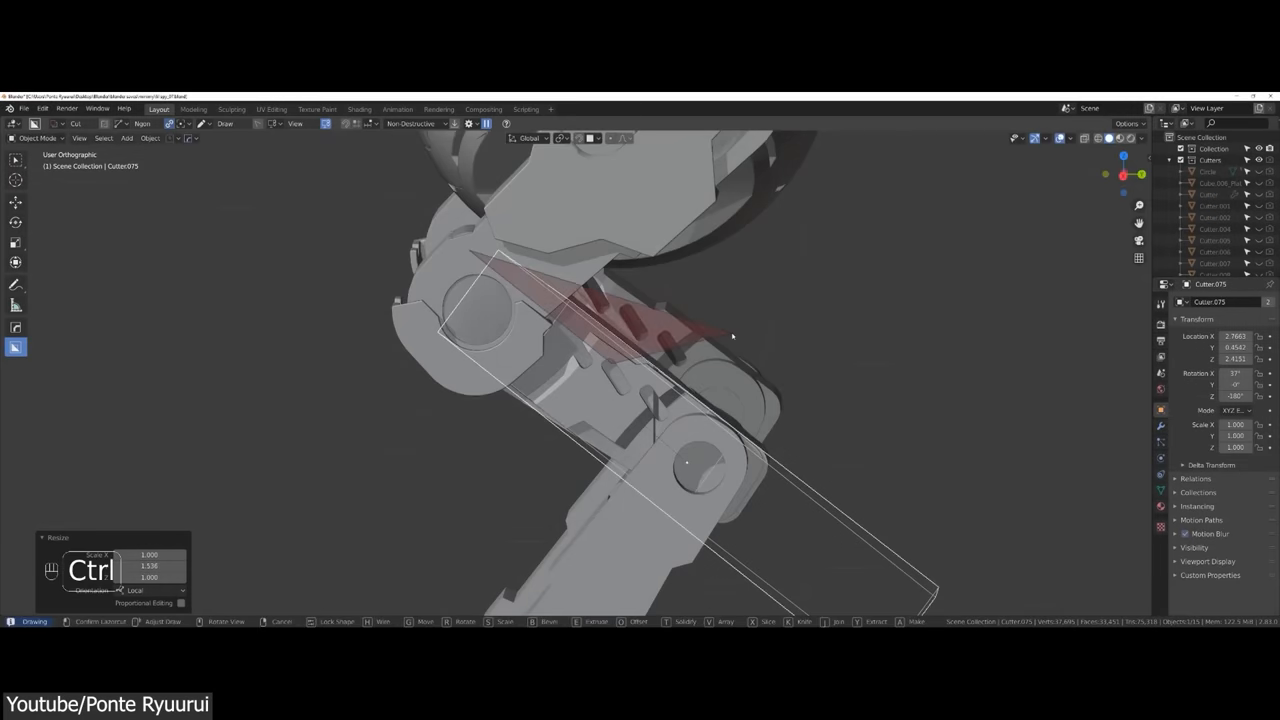
key(s)
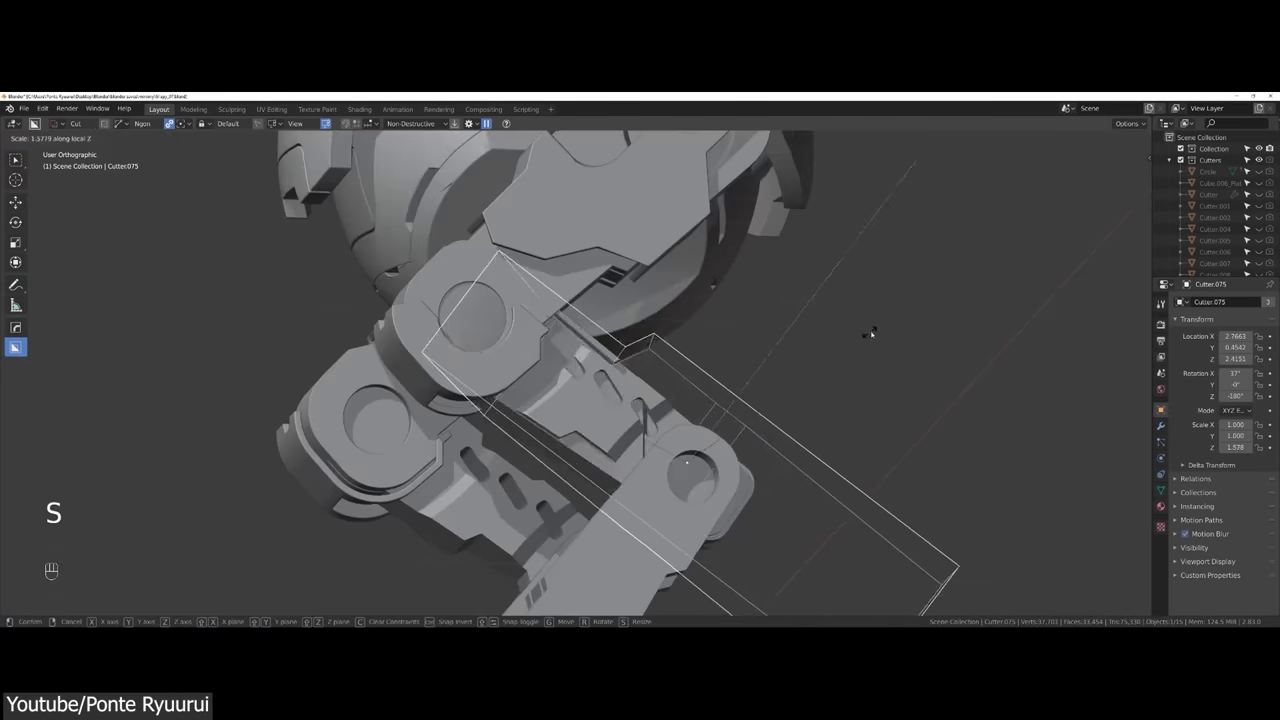
key(Tab)
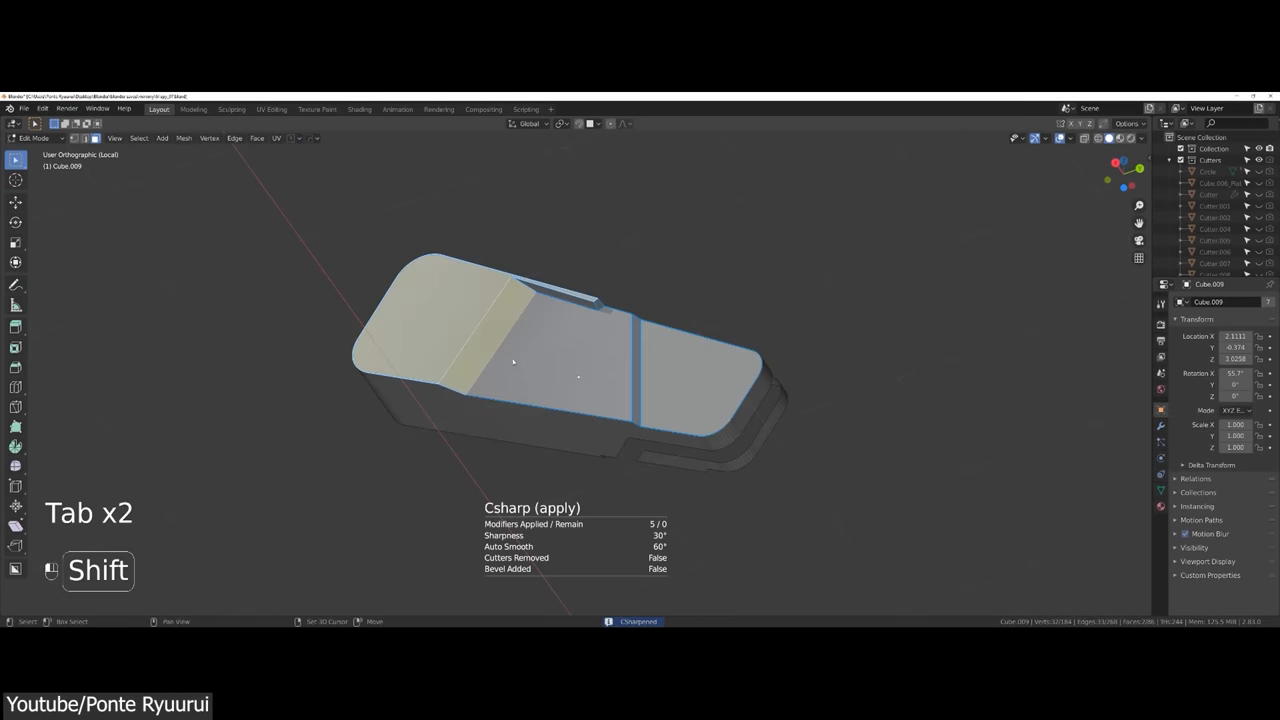
key(Tab)
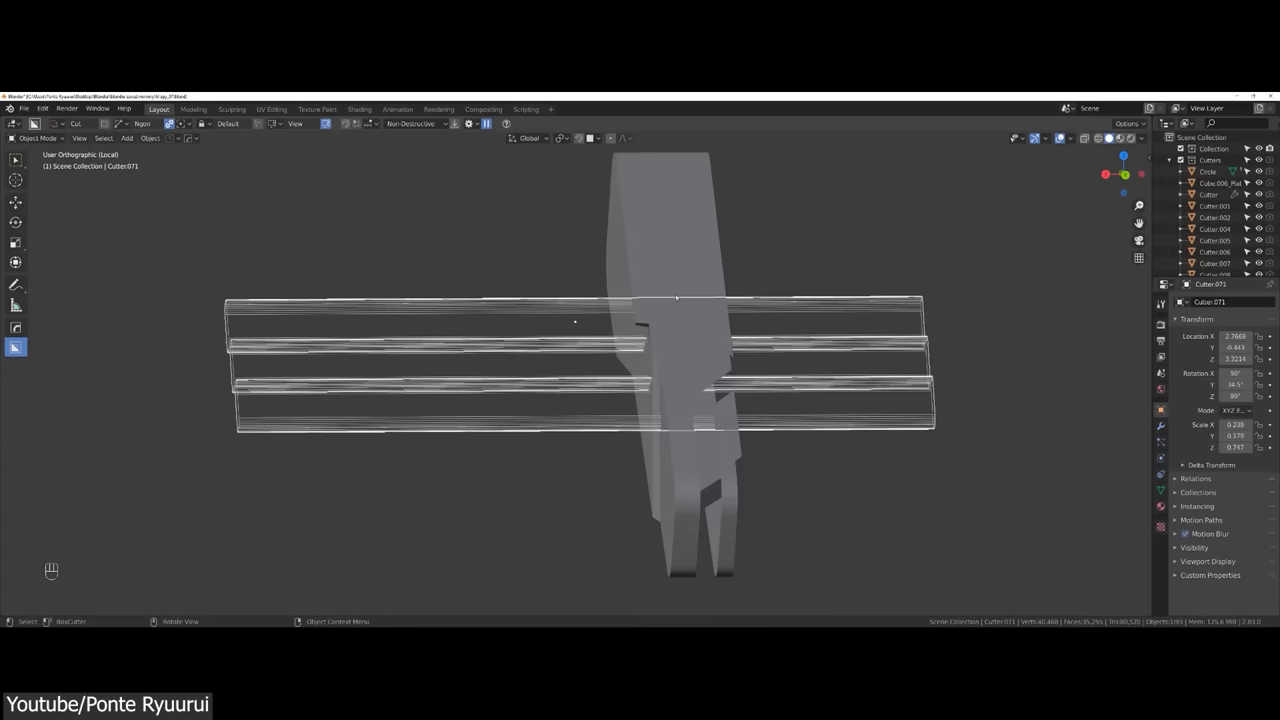
key(Tab)
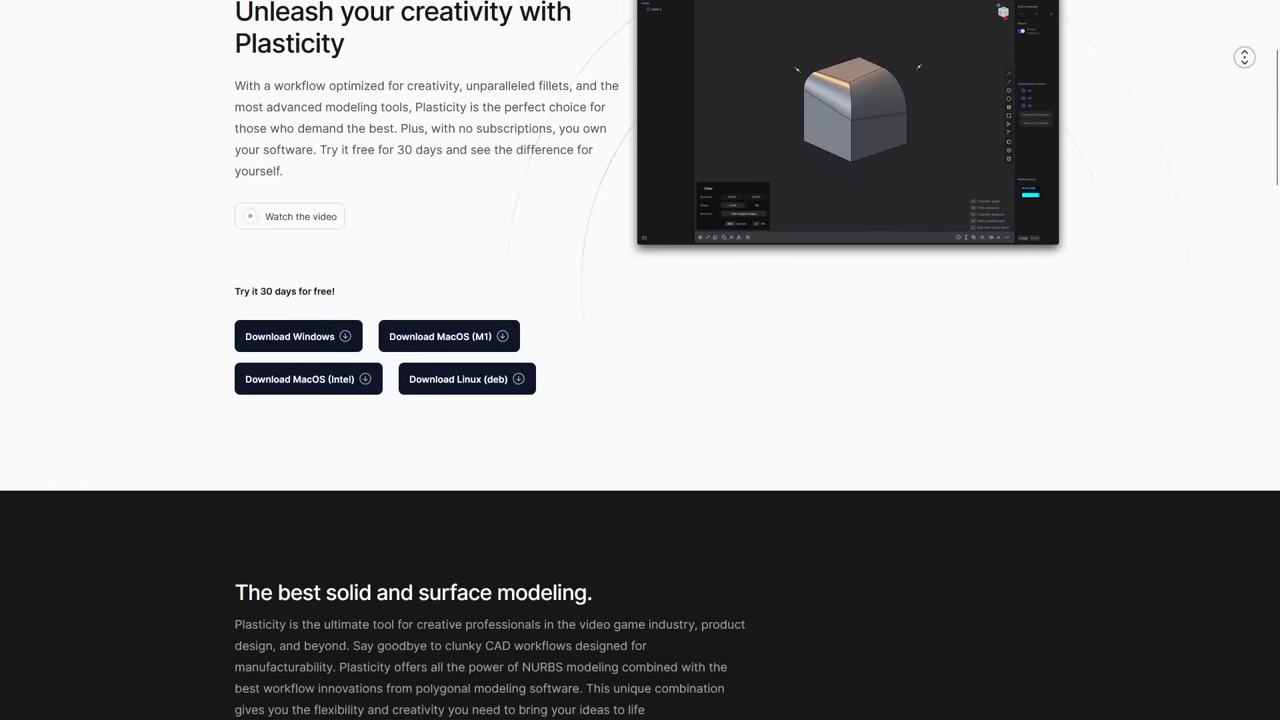
- Scroll the Plasticity homepage down to the solid and surface modeling features
scroll(down, 3)
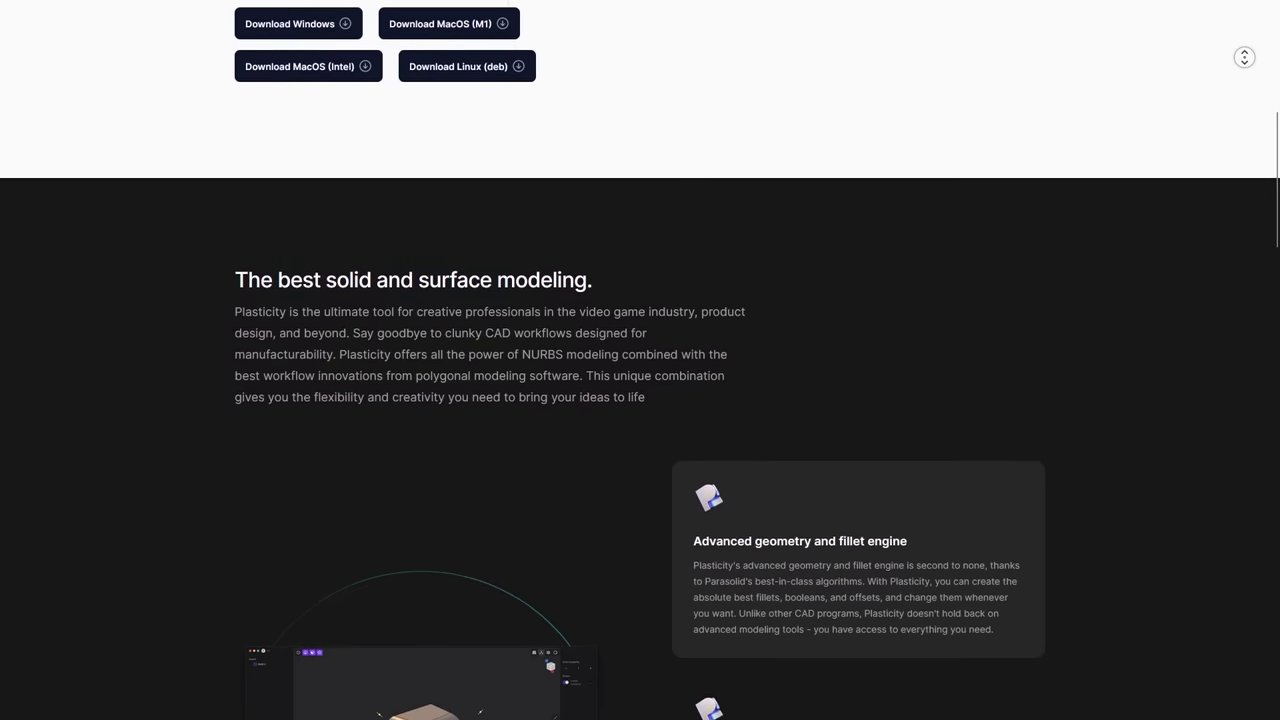
scroll(down, 3)
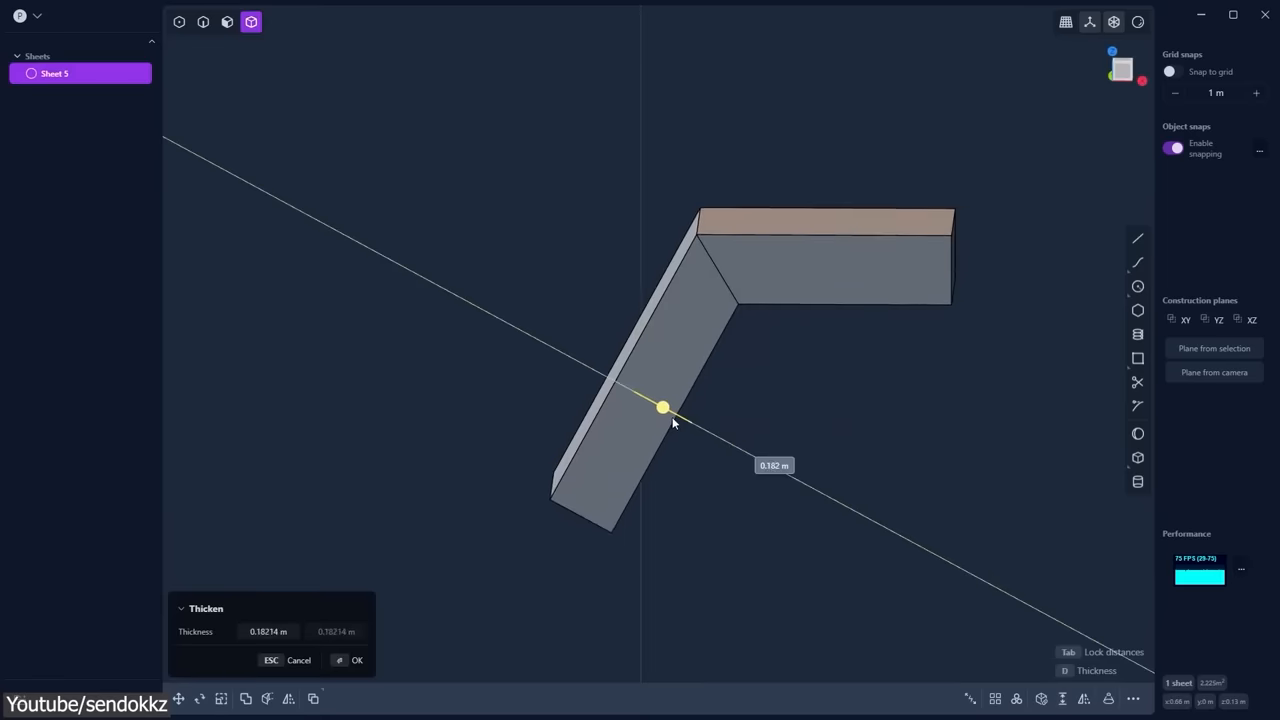
- Thicken the bent sheet into Solid 5, pick its inner corner edge to fillet, and open another file
click(356, 660)
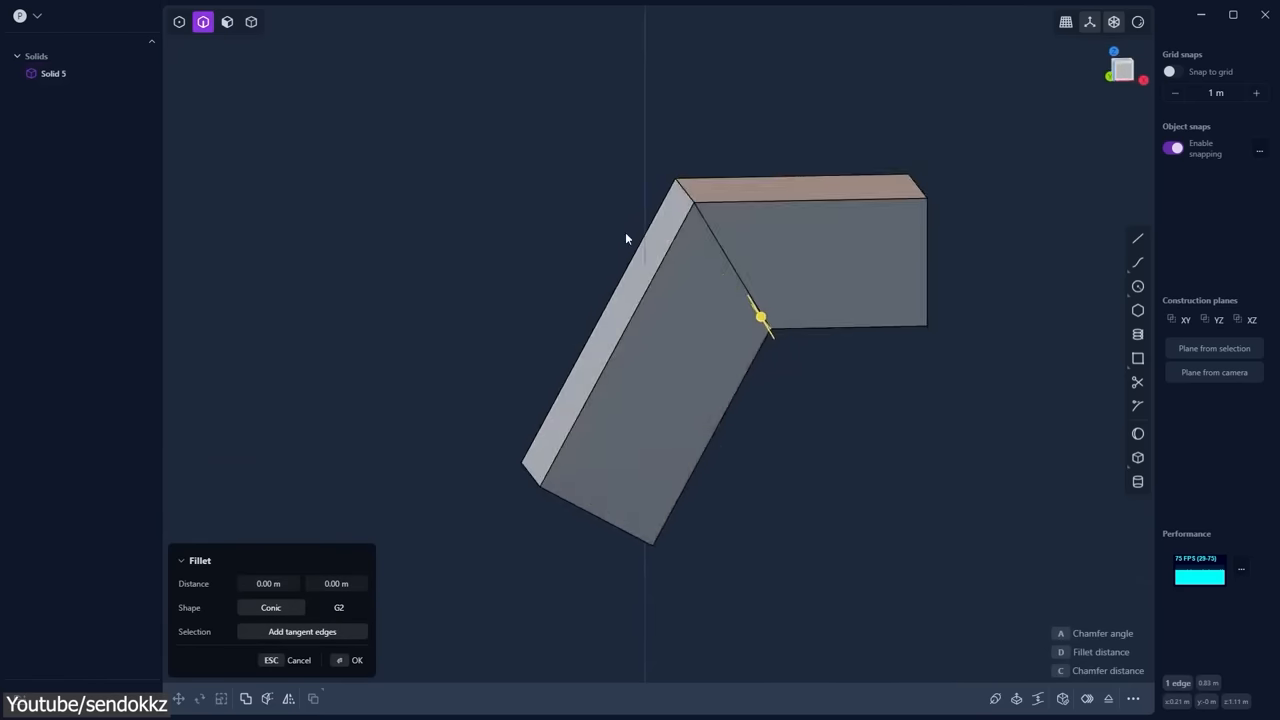
click(228, 20)
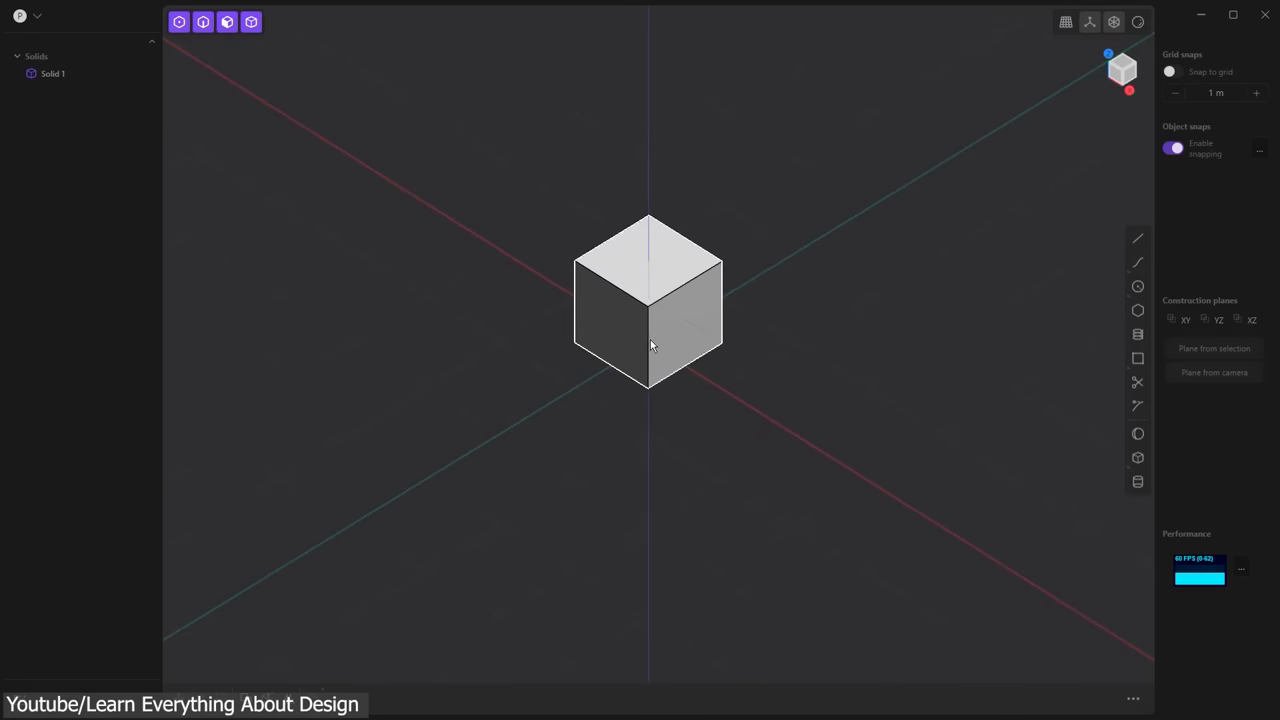
click(36, 16)
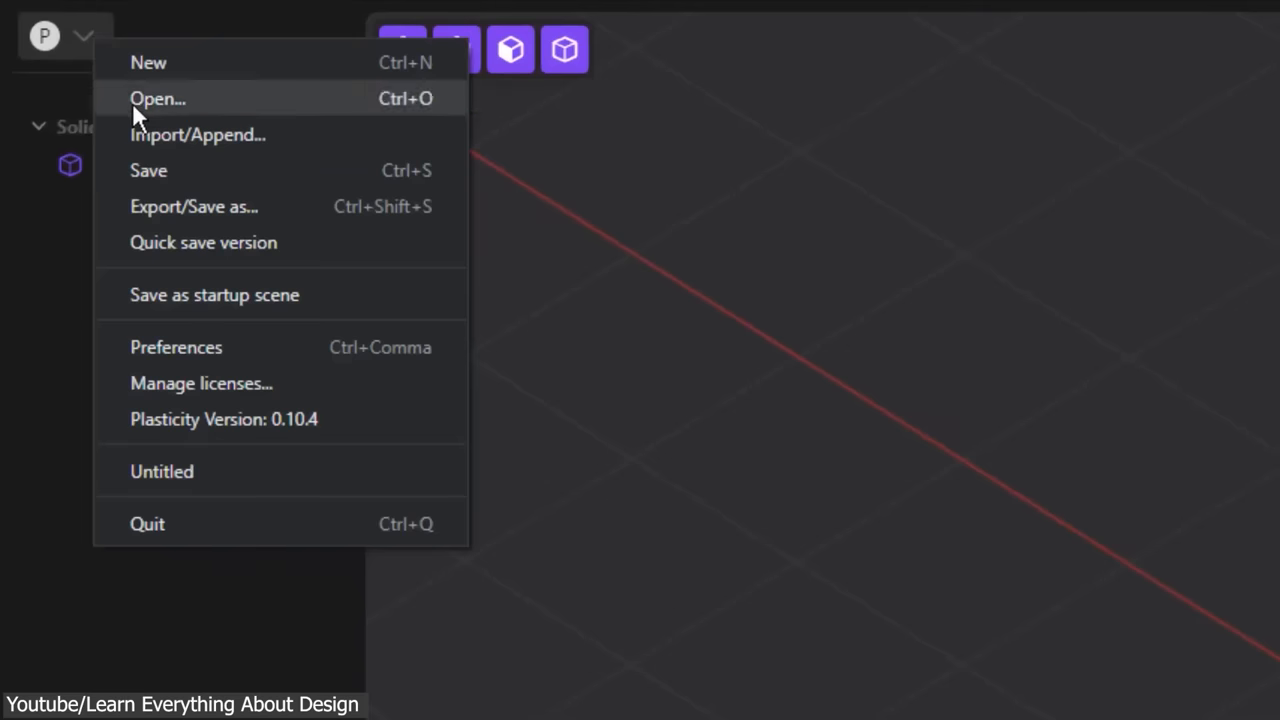
click(176, 348)
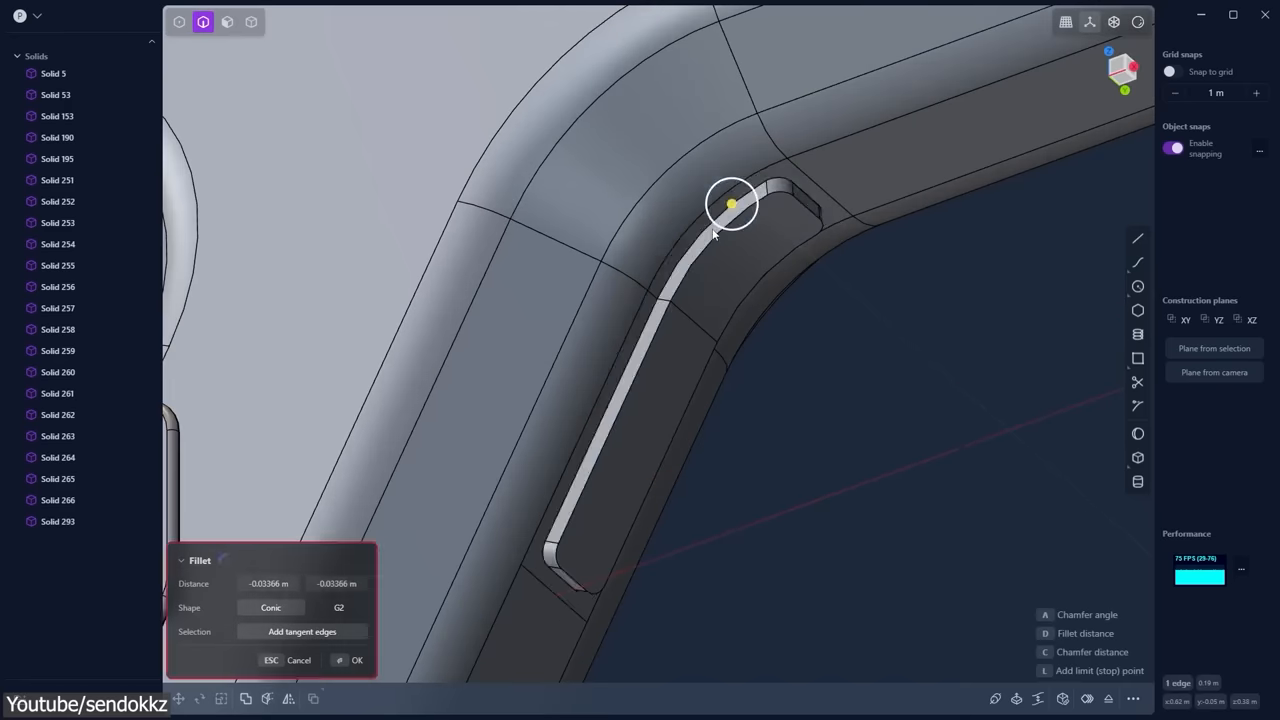
- Confirm the fillet along the curved groove and select the resulting solid
click(228, 20)
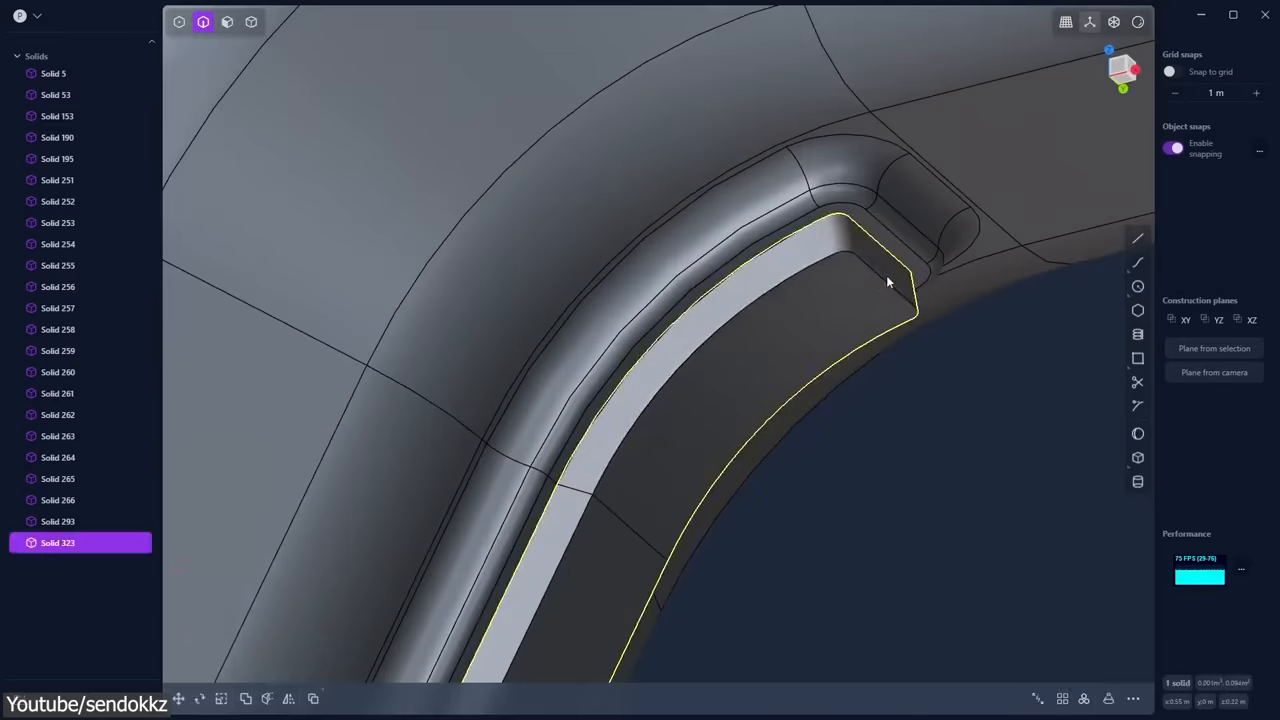
click(252, 20)
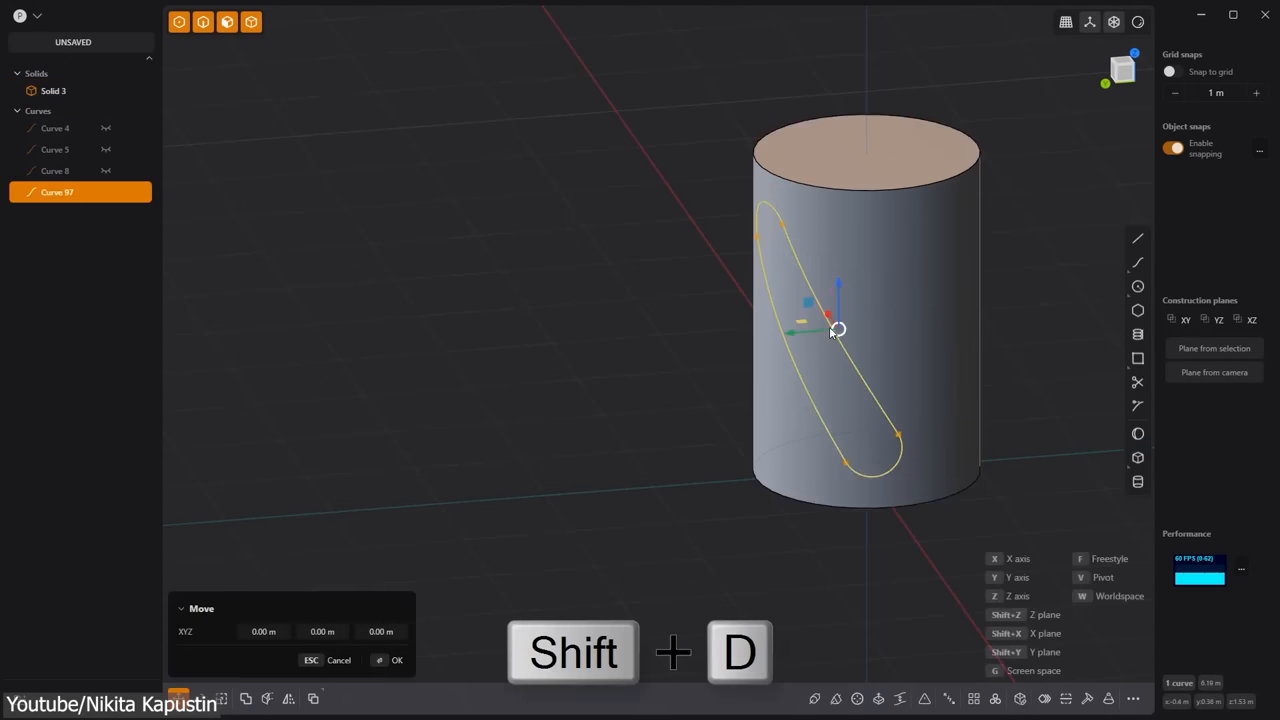
- Duplicate the spiral curve around the cylinder with Shift+D for the slot cuts
key(shift+d)
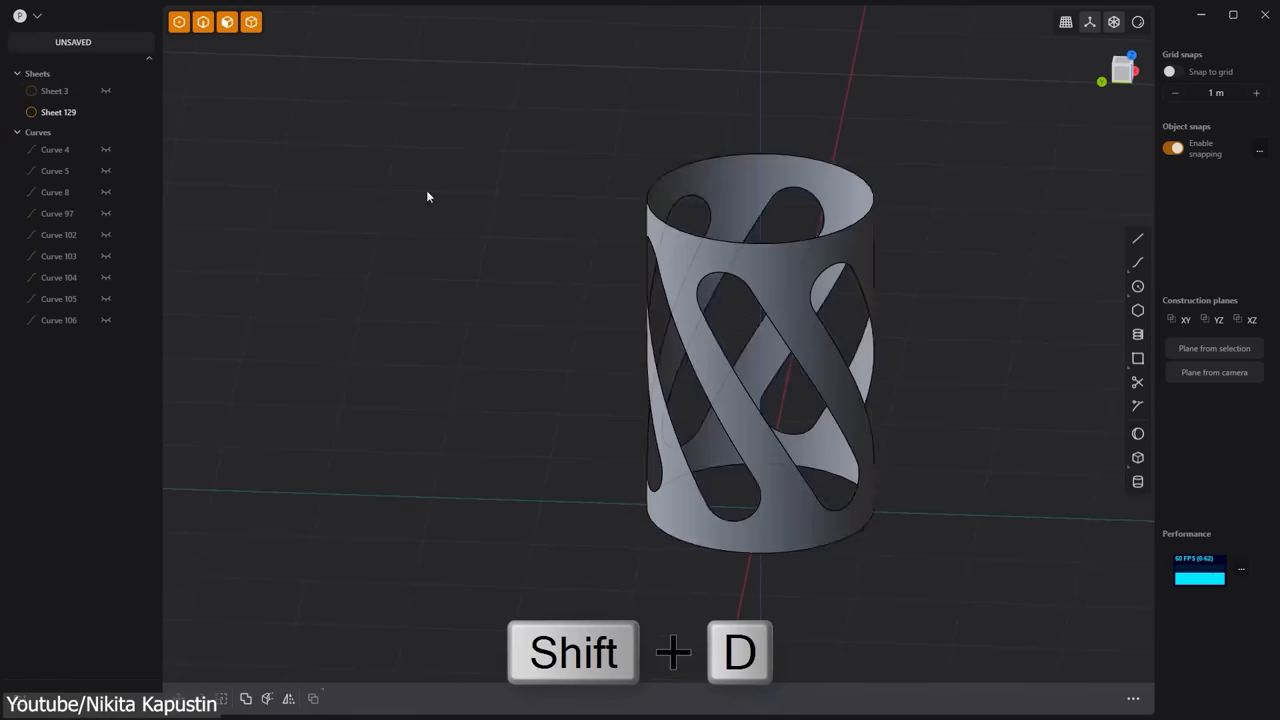
key(shift+d)
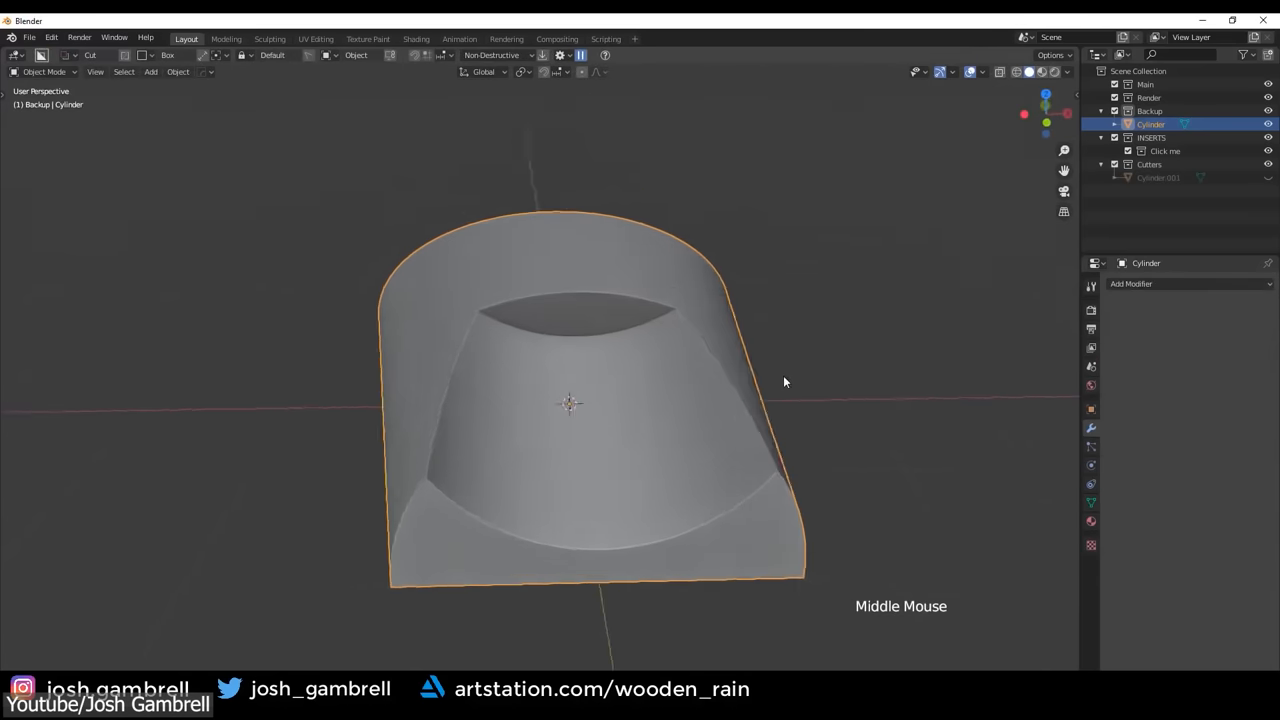
- Adjust the Bevel modifier on the cut cylinder and check the bevelled topology in Edit Mode
key(Tab)
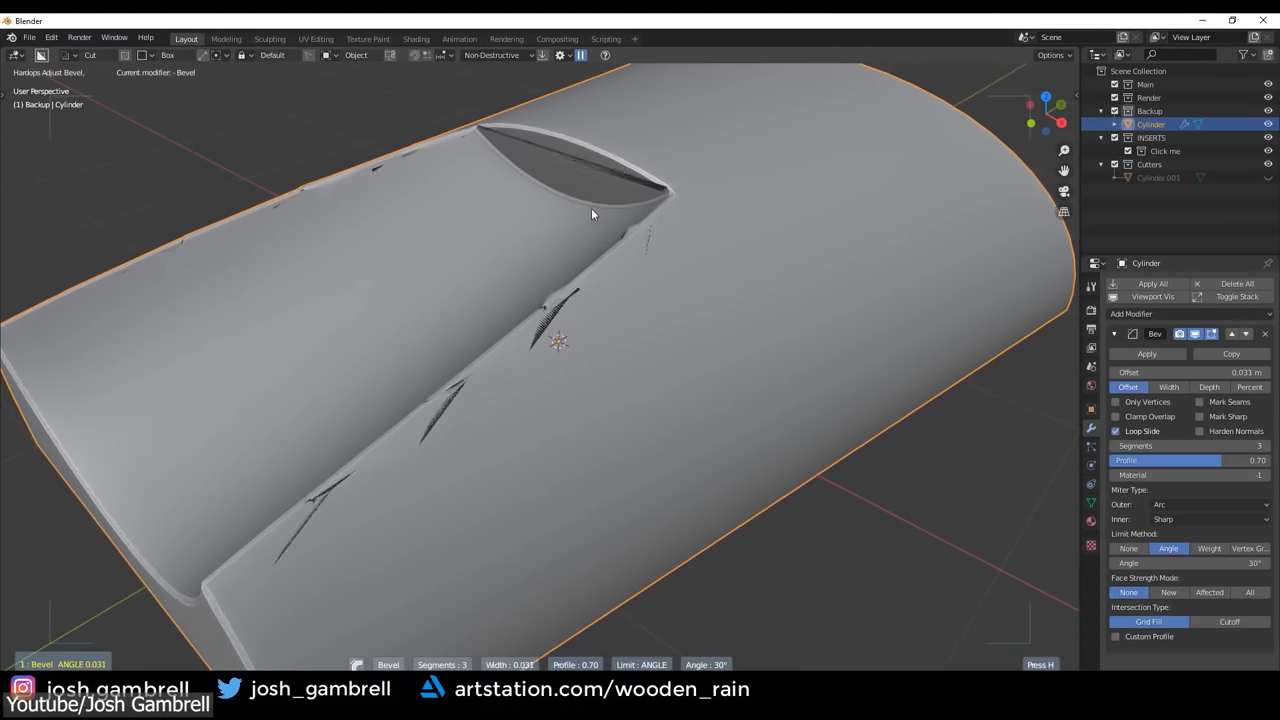
click(1200, 432)
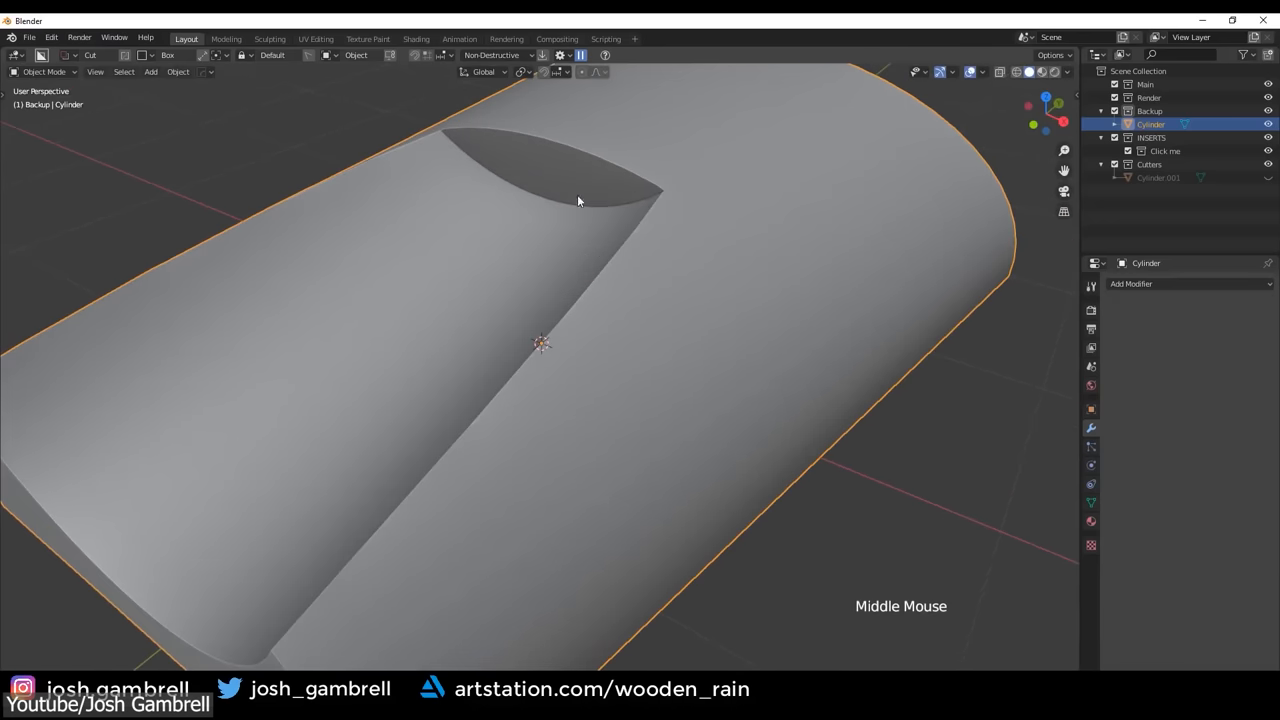
key(Tab)
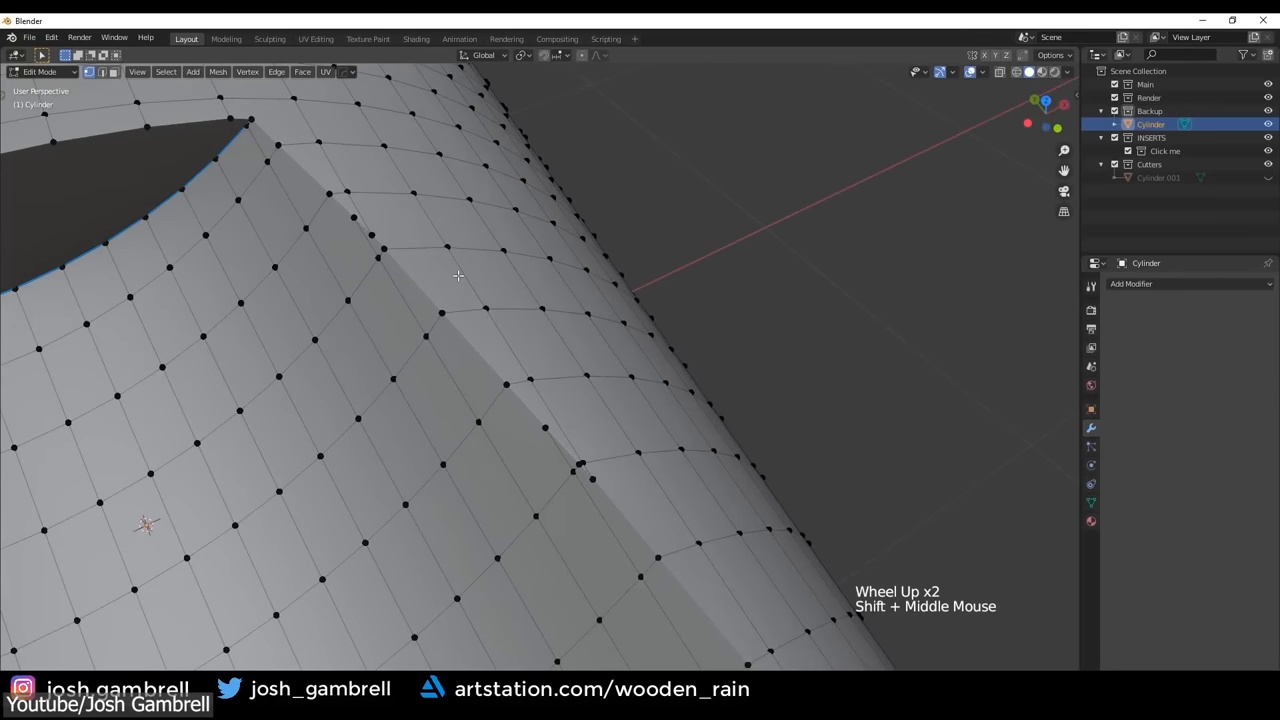
scroll(up, 3)
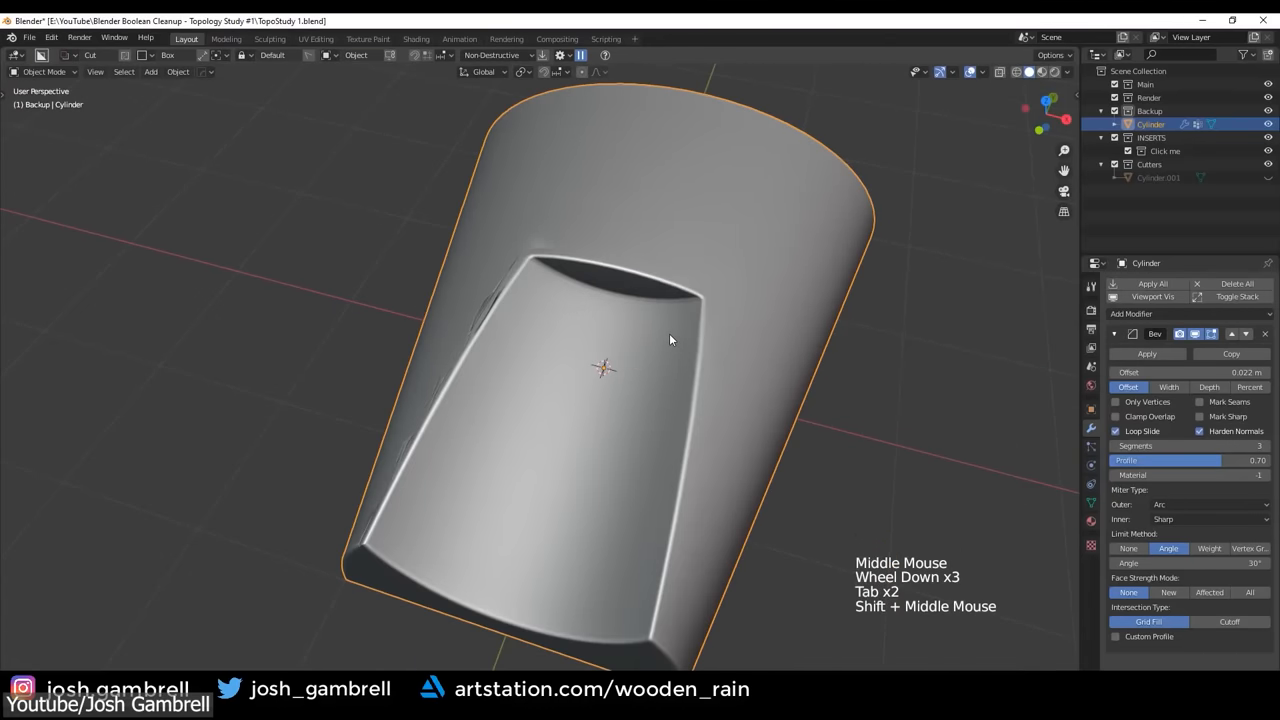
key(alt+x)
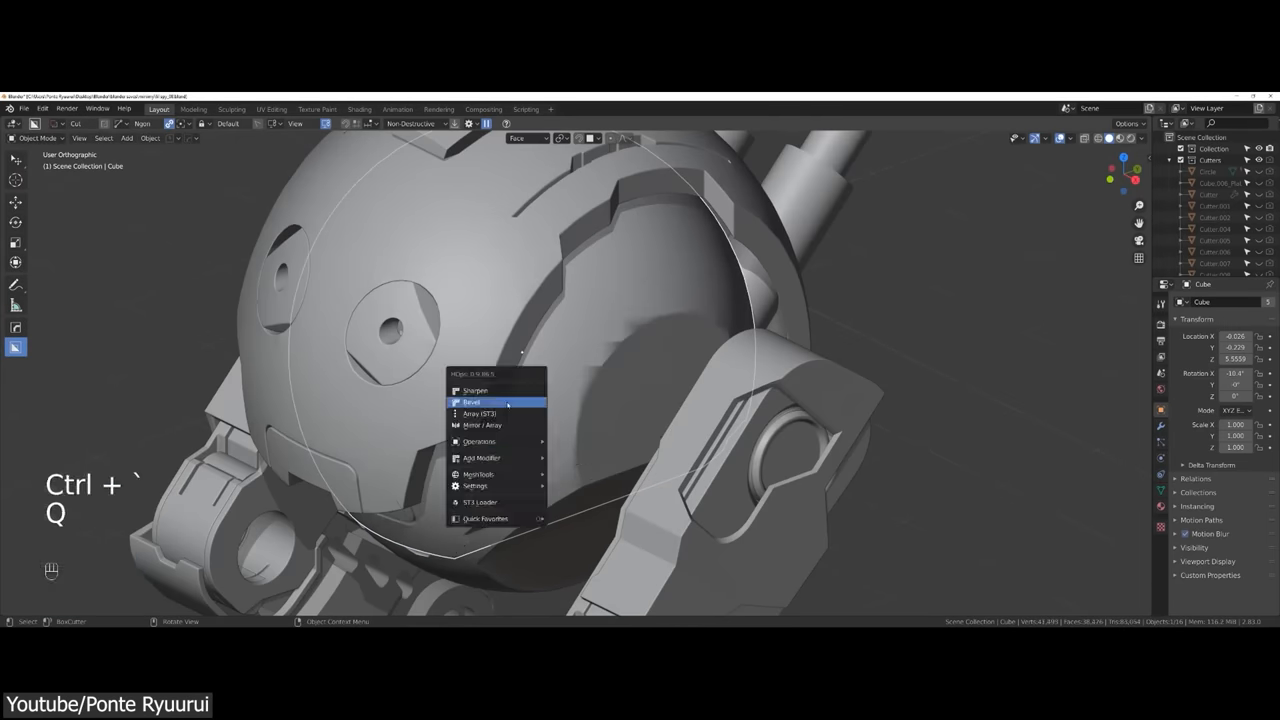
- Bevel the box model's edges via the add-on's quick operations: Offset width, 3 segments, 42° angle limit
key(ctrl+z)
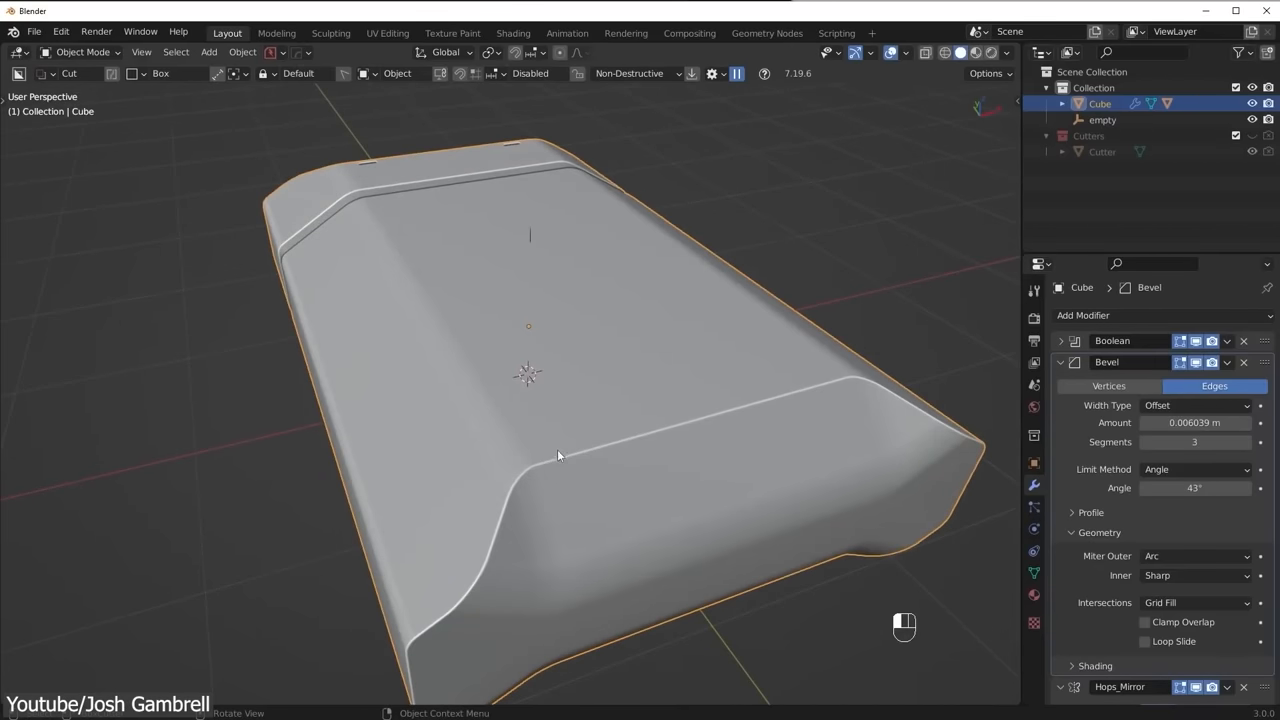
key(Tab)
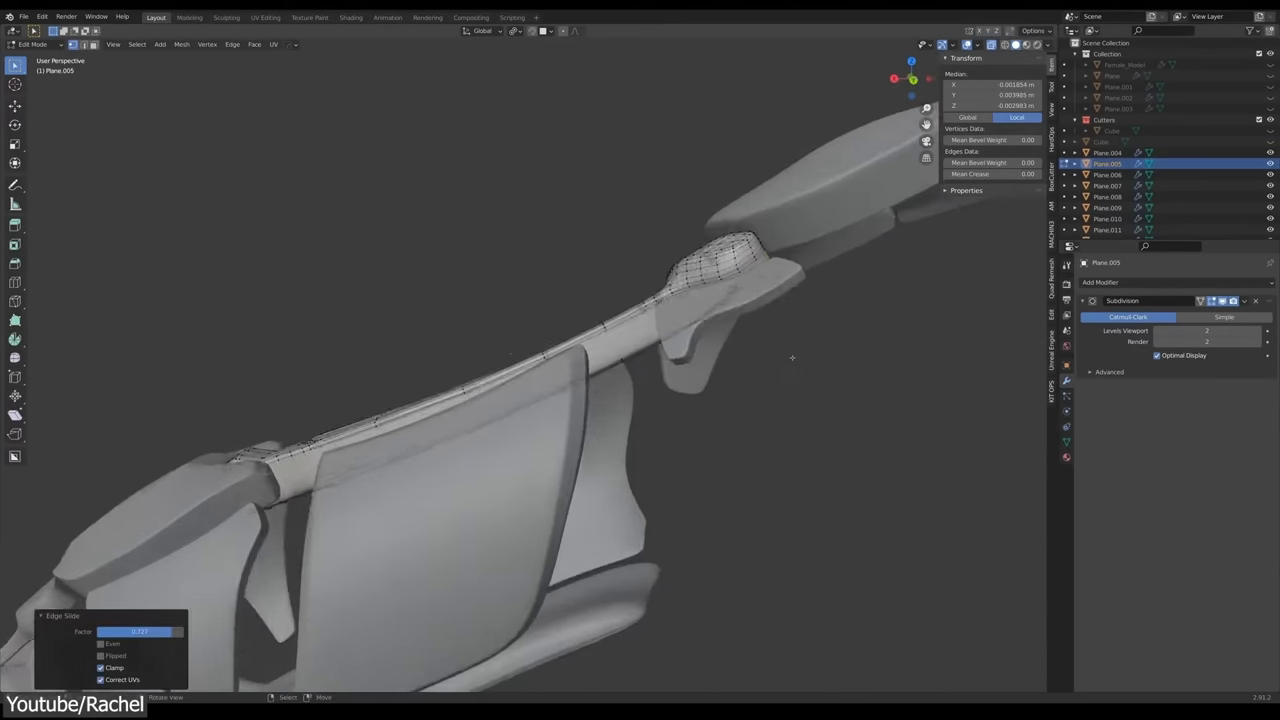
- Crease the selected armour panel edges so the subdivided panels hold their shape
key(x)
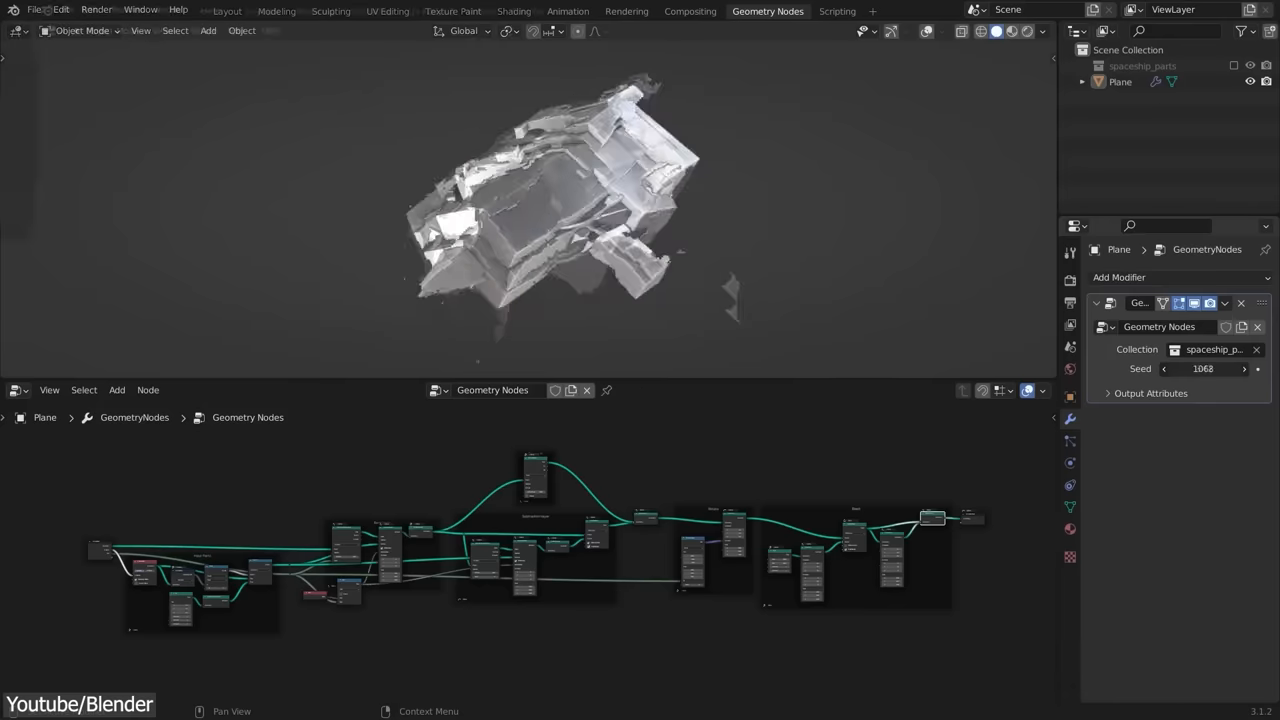
- Reseed the geometry-nodes spaceship generator several times, ending on Seed 3708
click(1256, 368)
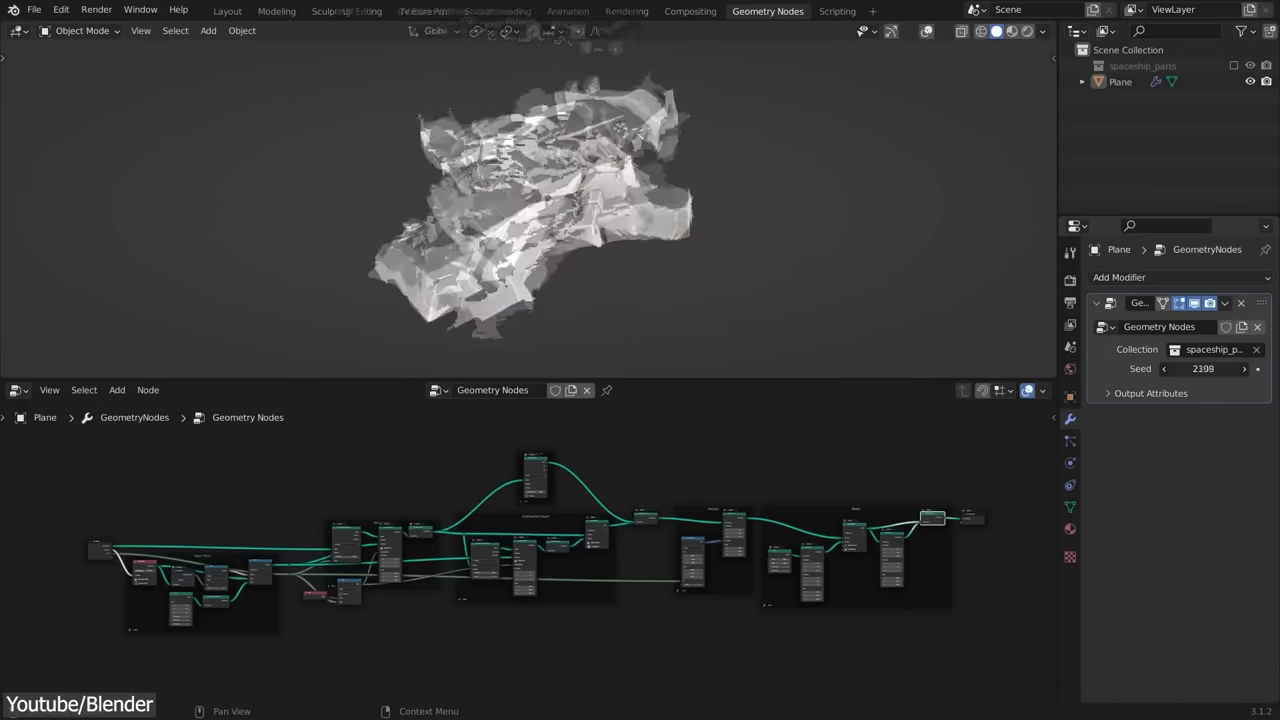
drag(1230, 368, 1200, 368)
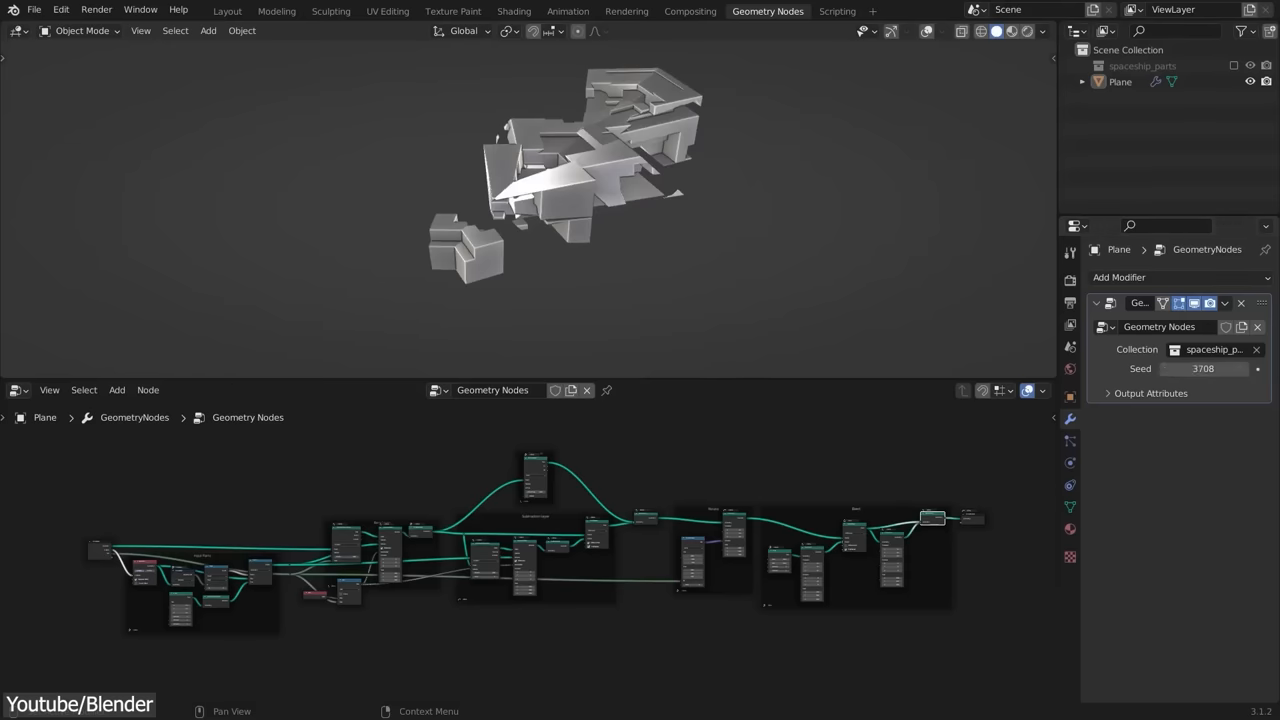
click(1204, 368)
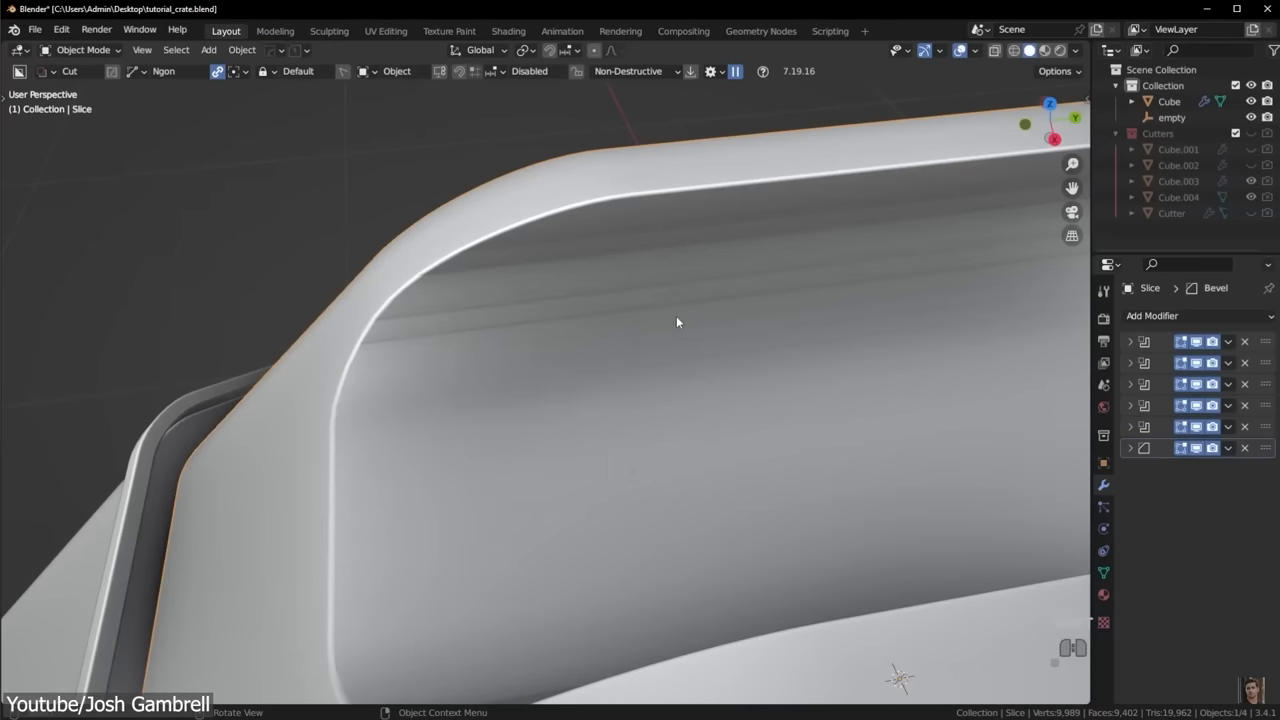
- Add a loop cut (Ctrl+R) along the length of the cutter above the rounded housing
drag(676, 322, 784, 360)
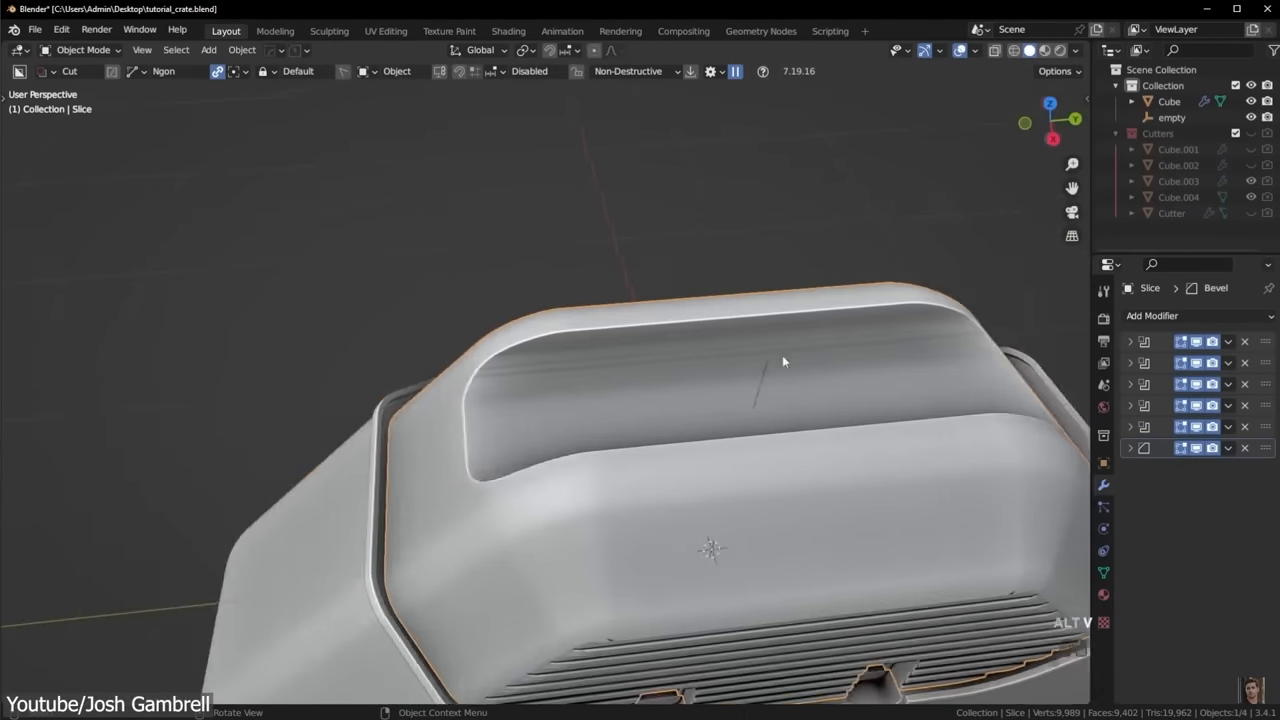
key(Tab)
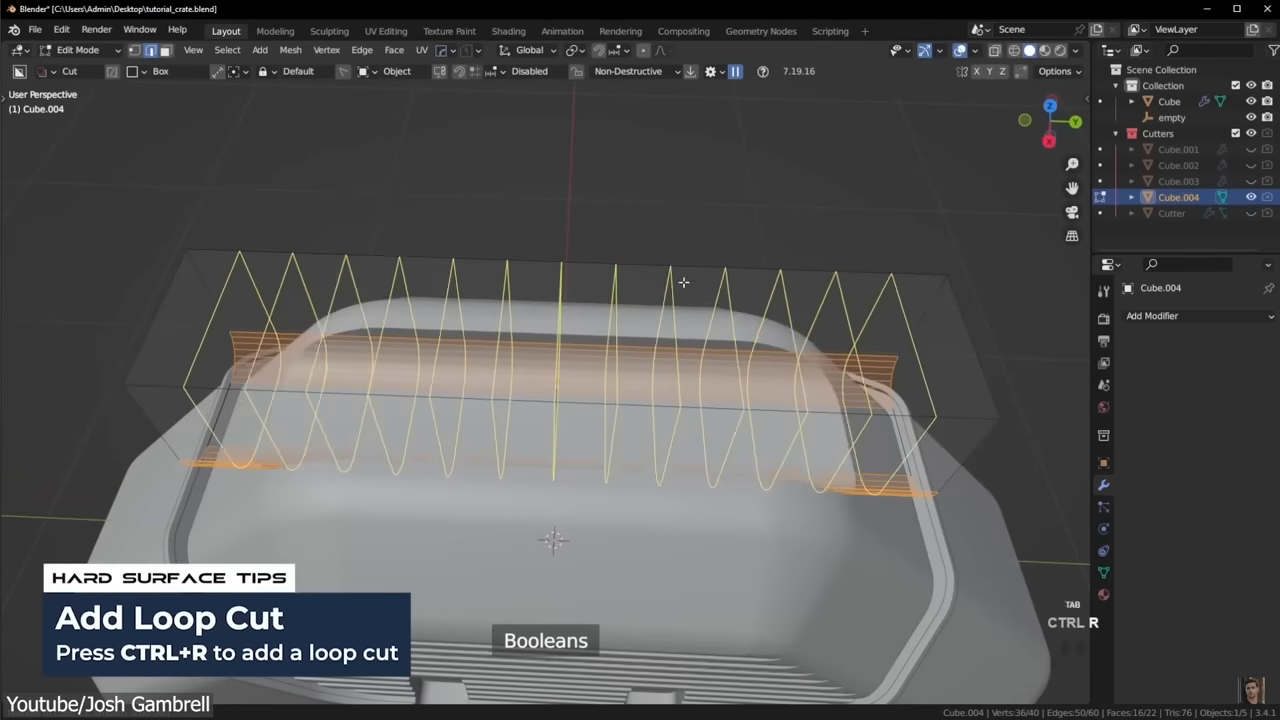
key(ctrl+r)
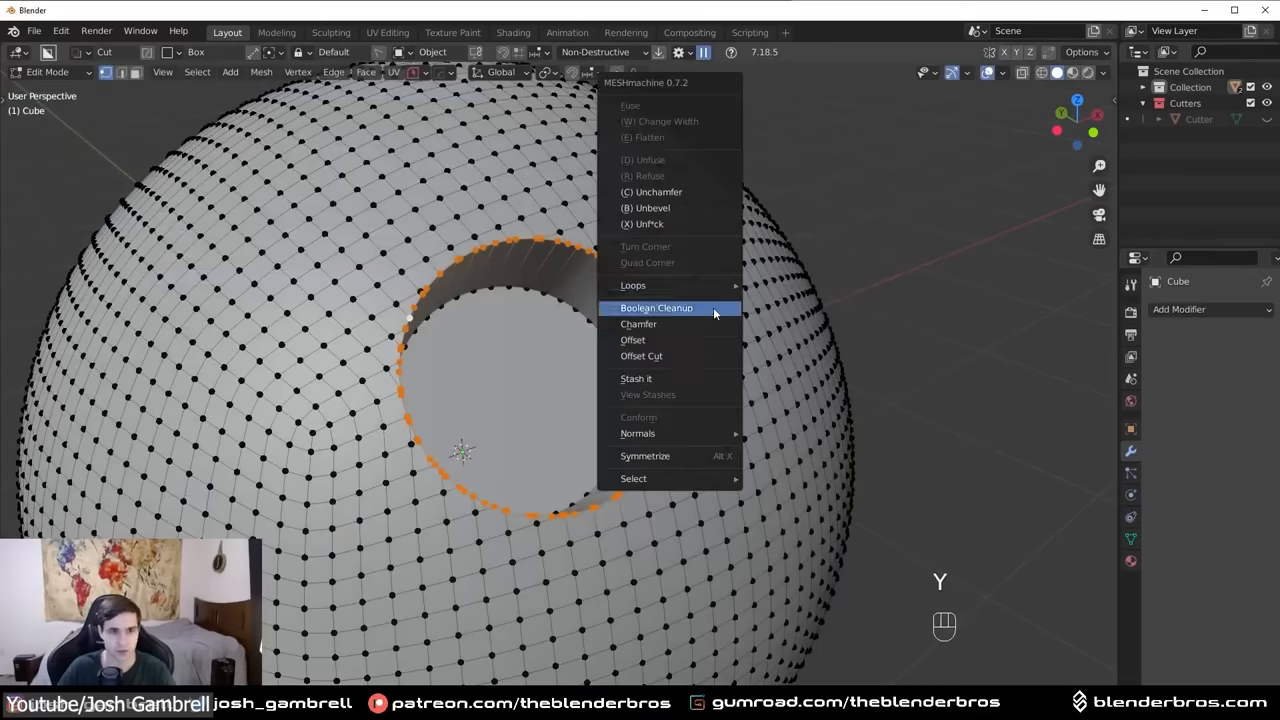
- Run HardOps Boolean Cleanup to tidy the edge around the hole in the dense sphere
click(656, 308)
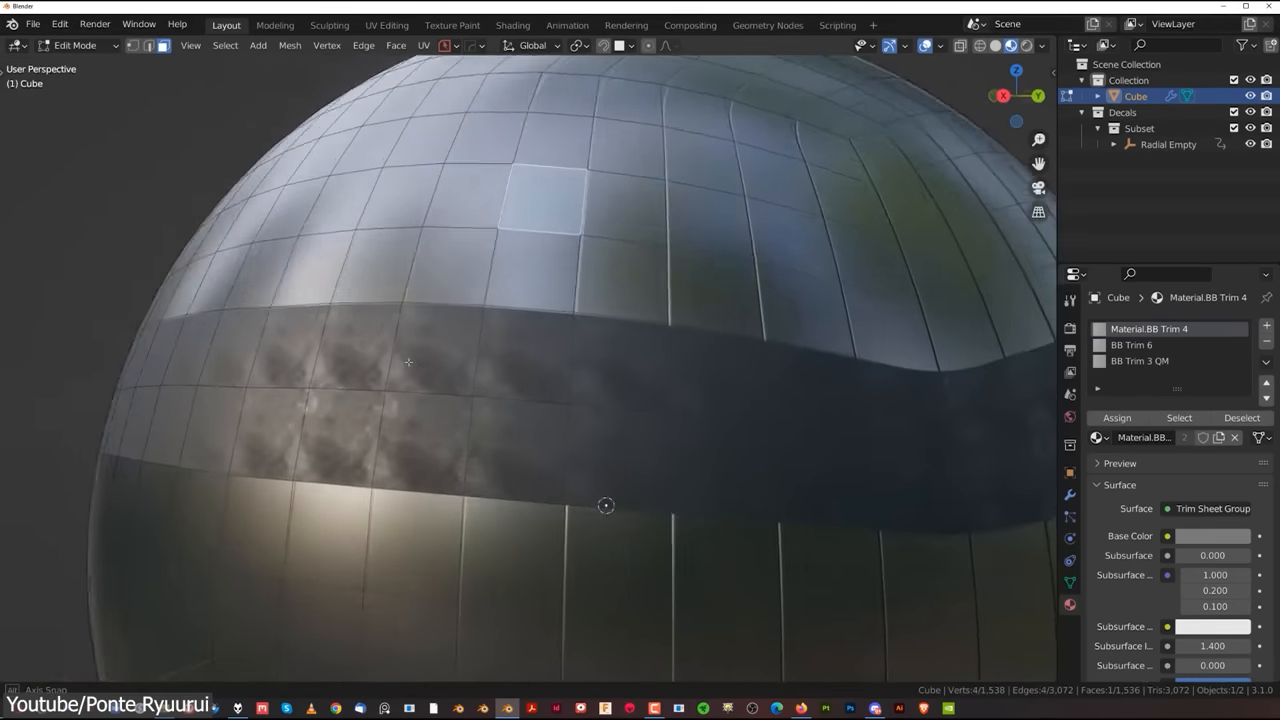
- Assign the BB Trim 4 trim-sheet material to the selected face band on the sphere
scroll(down, 3)
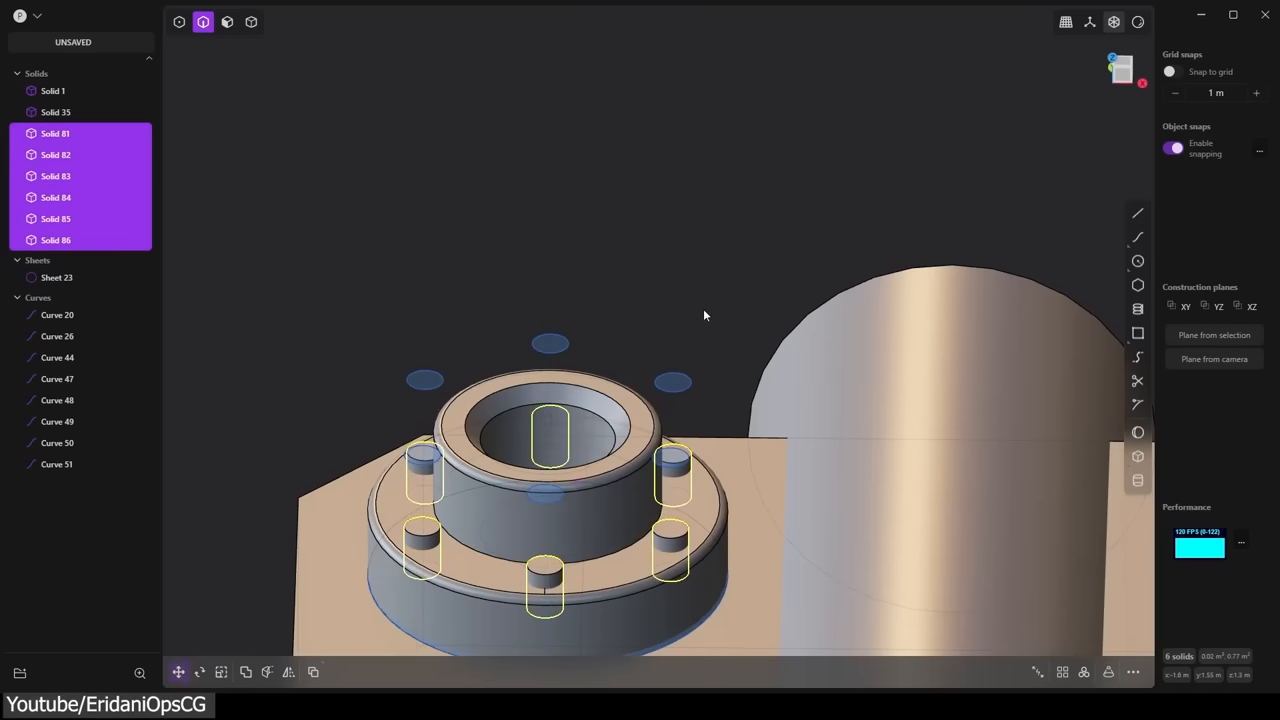
- Mirror the rounded block across the plane and union it into a symmetric U-shaped solid
click(252, 20)
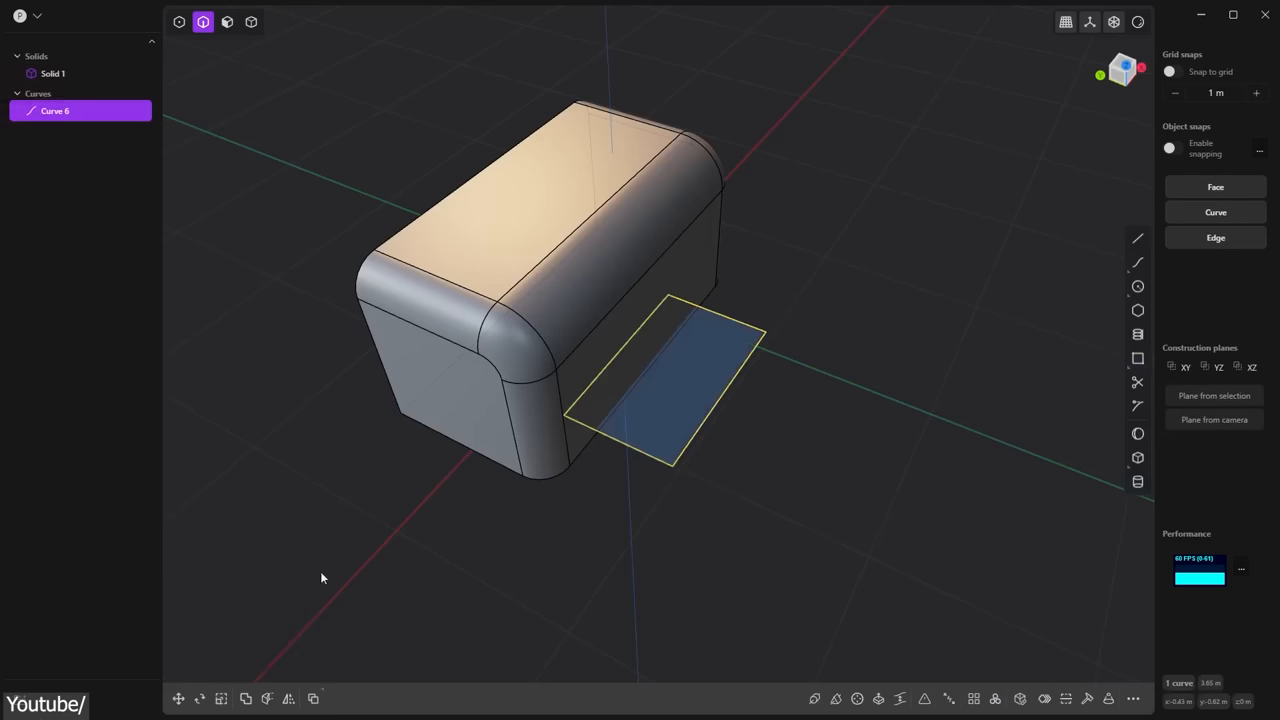
click(228, 20)
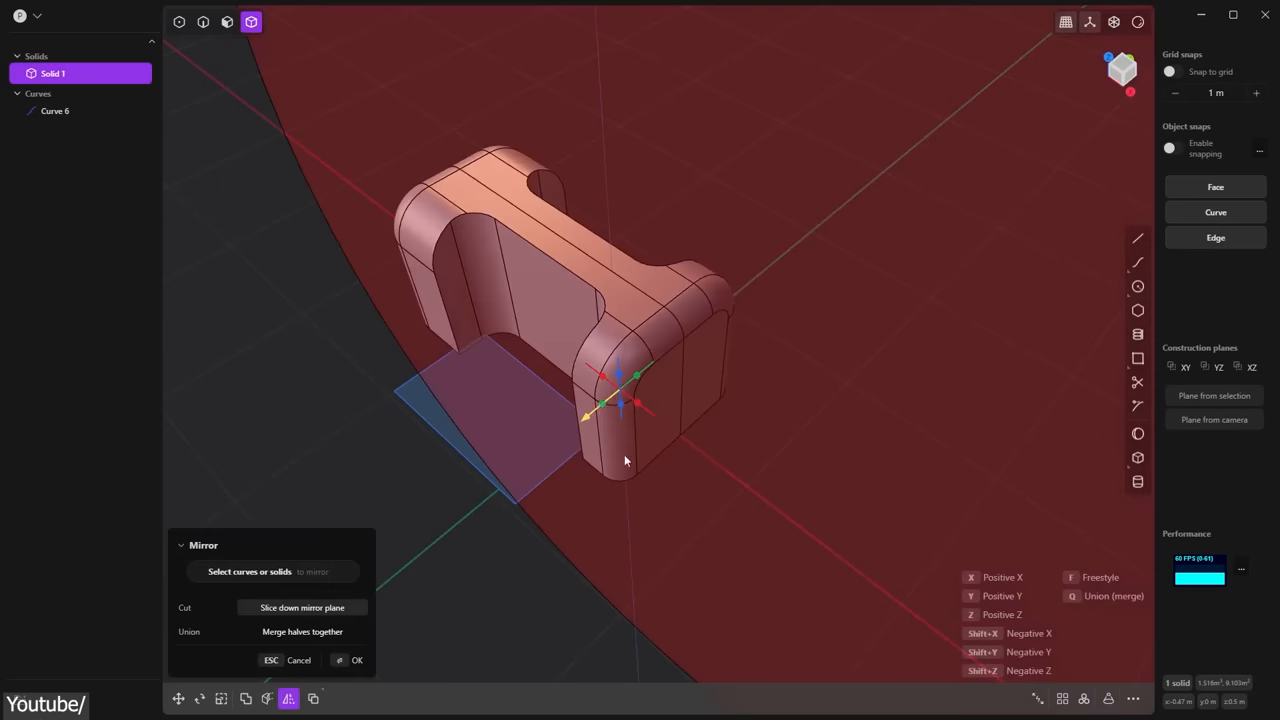
mouse_move(424, 574)
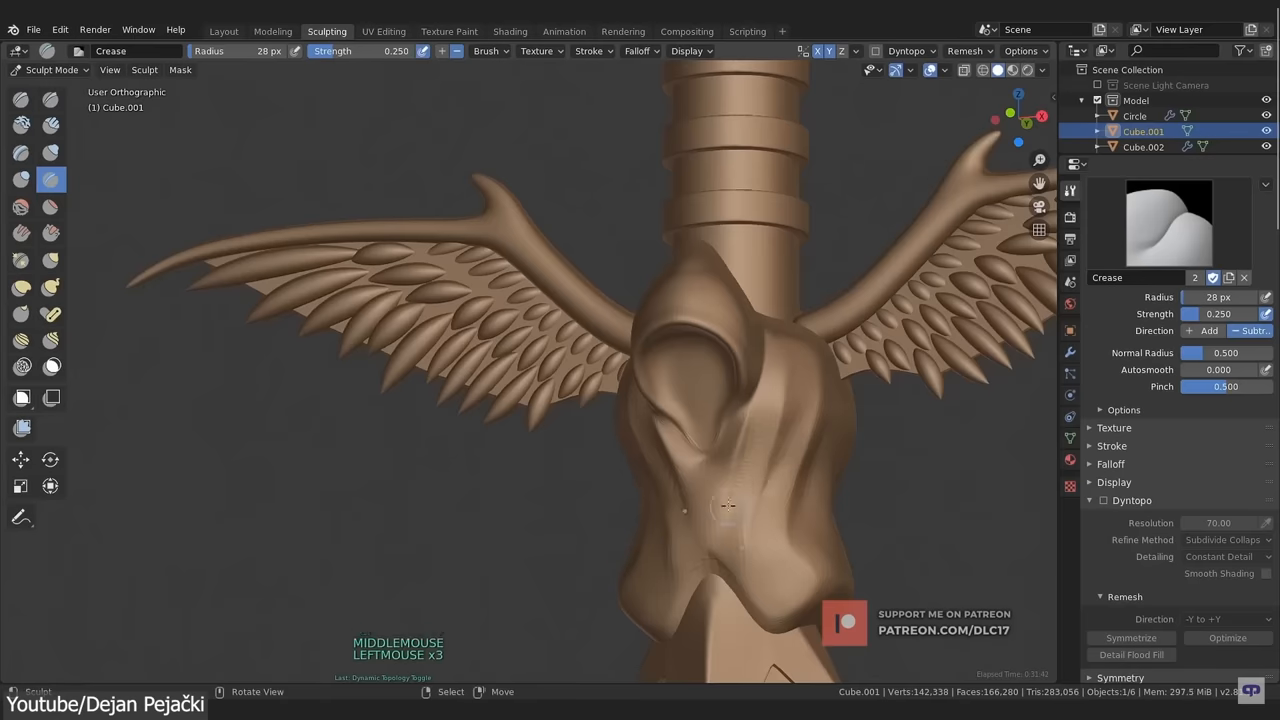
- Smooth the chest of the sculpted winged figure with a Shift-stroke in Sculpt Mode
drag(700, 500, 700, 360)
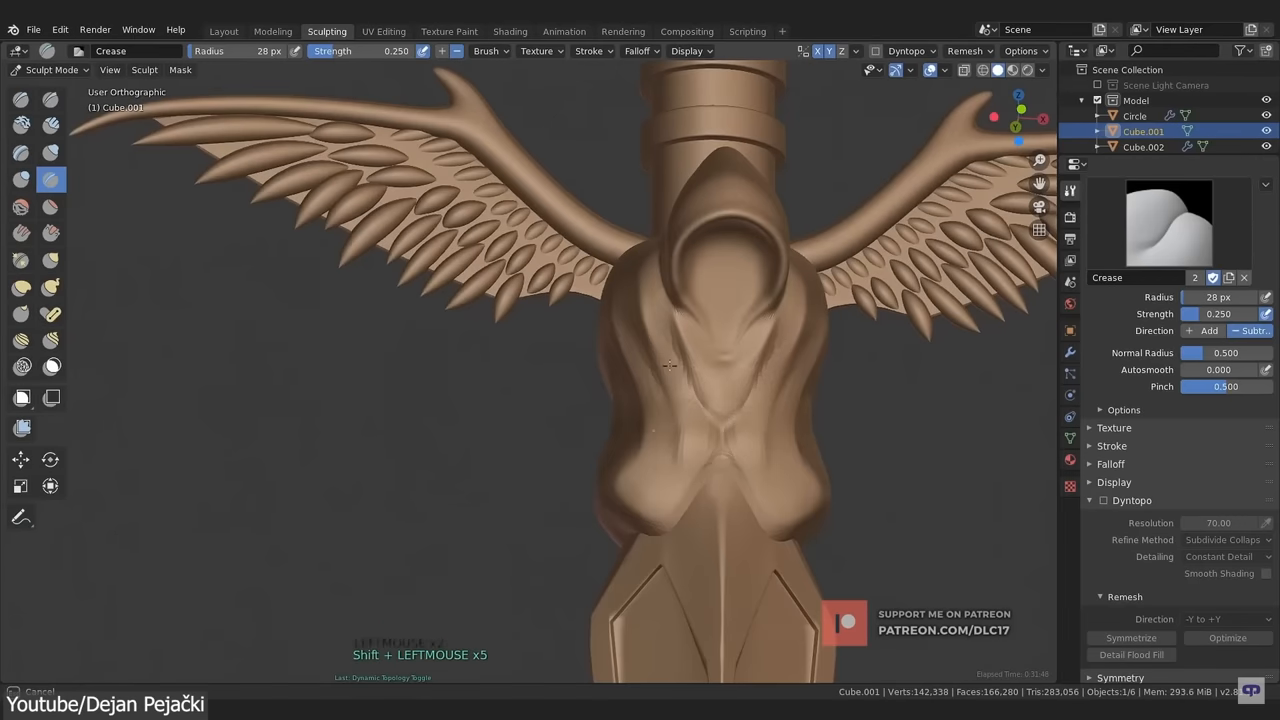
click(964, 52)
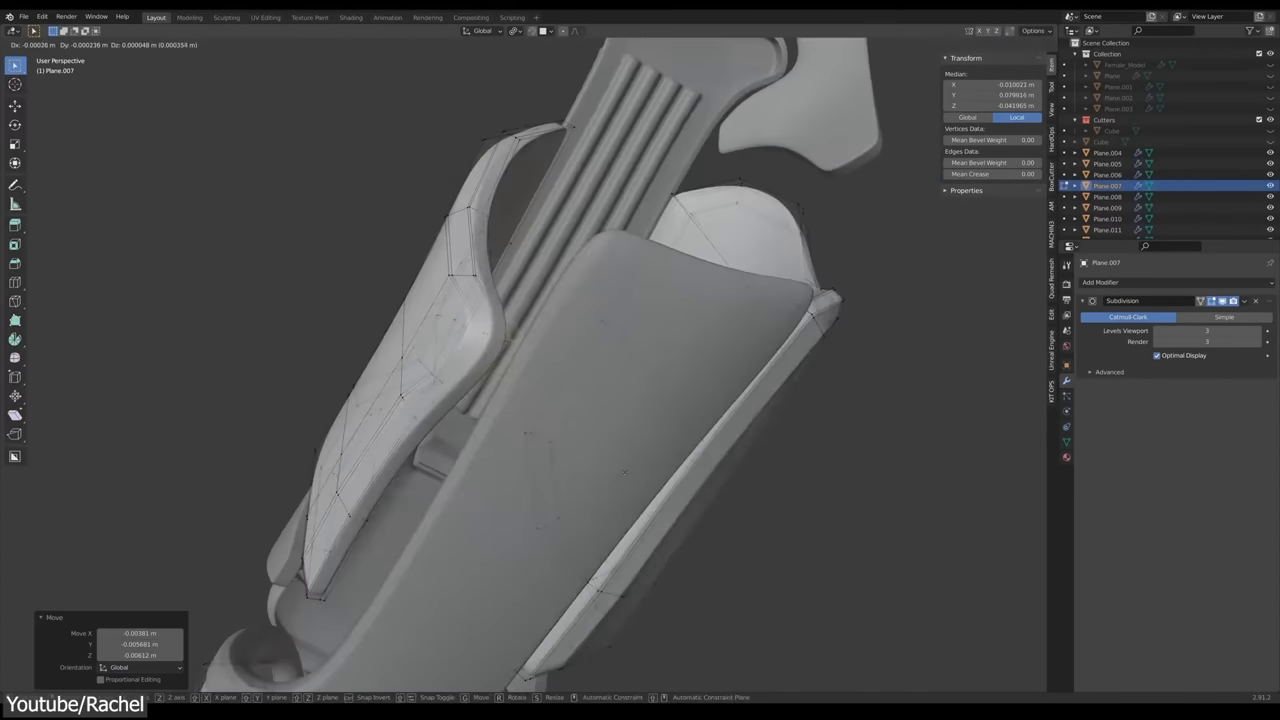
- Shift the curved armour panel's vertices in Edit Mode to reshape its surface
key(Tab)
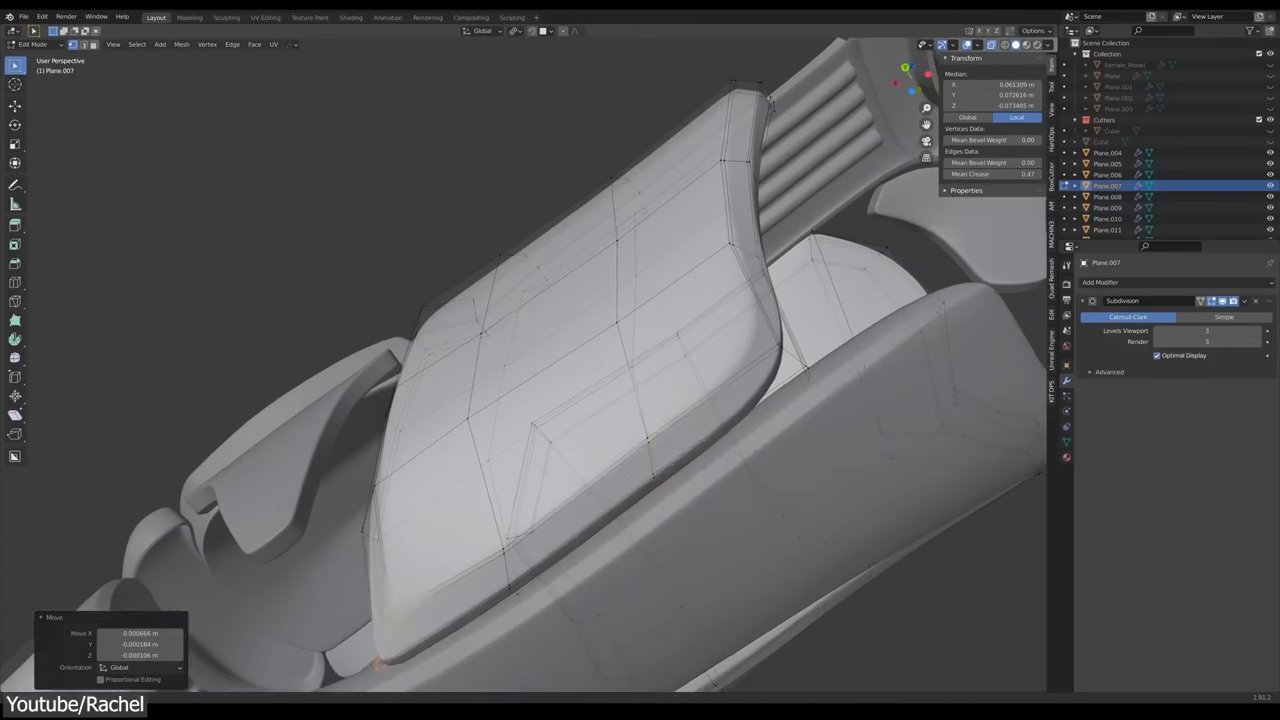
key(Tab)
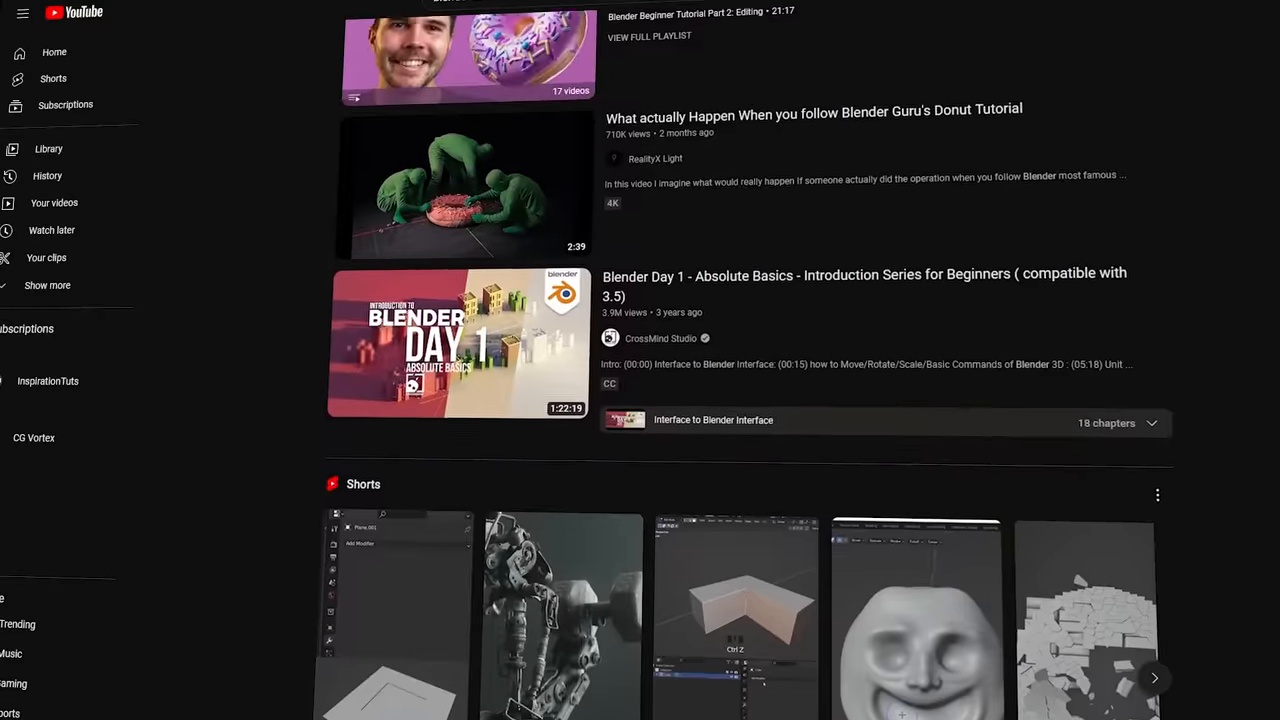
- Scroll the Blender tutorial results past the Shorts row to Making a Film in BLENDER
scroll(down, 3)
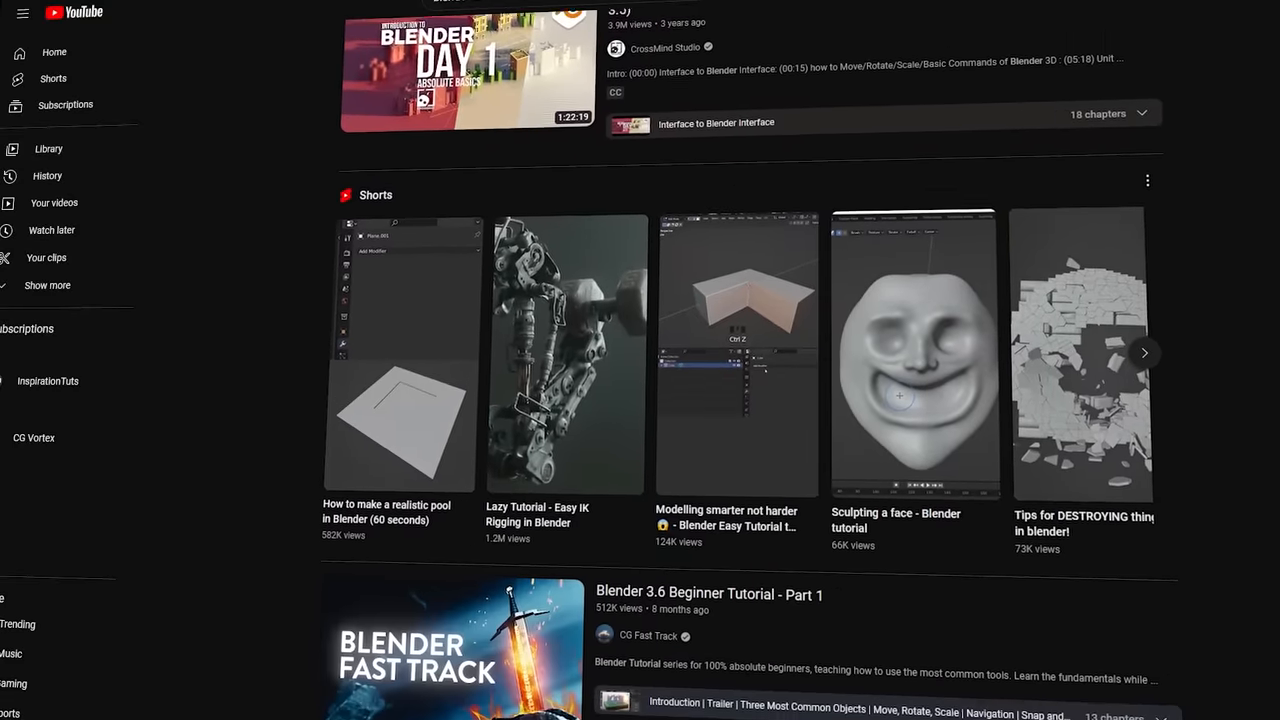
scroll(down, 3)
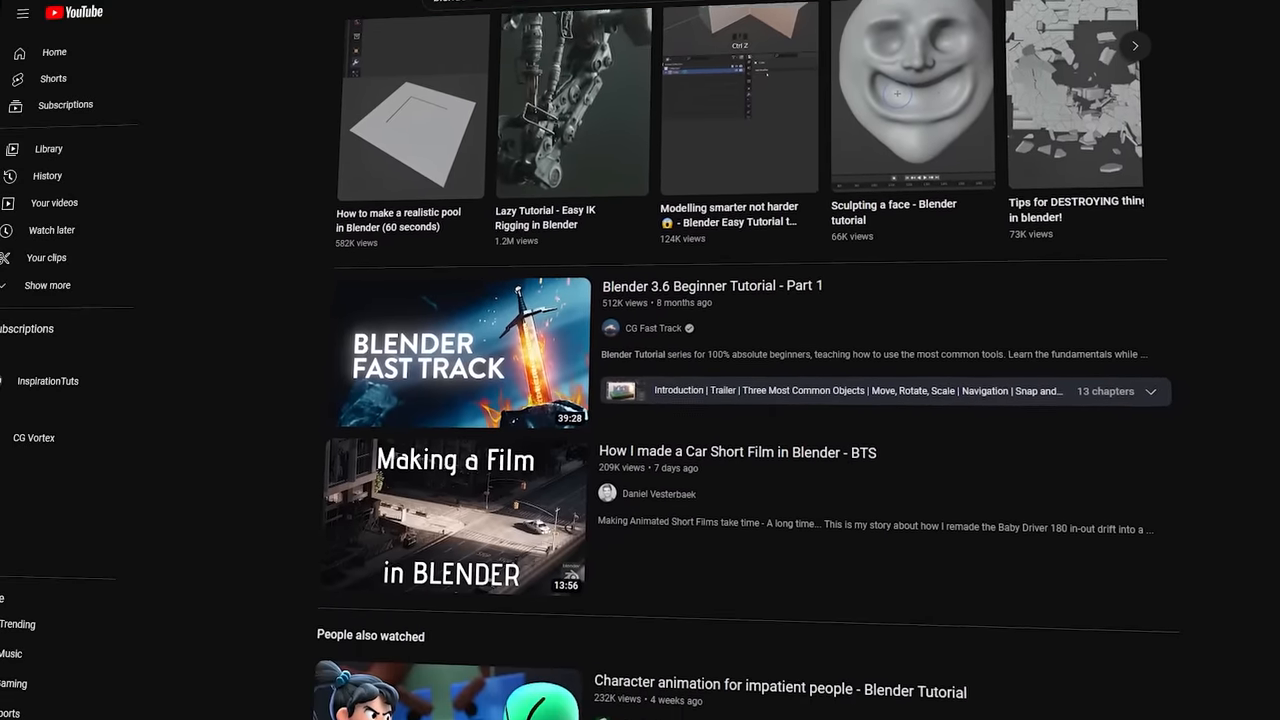
scroll(down, 3)
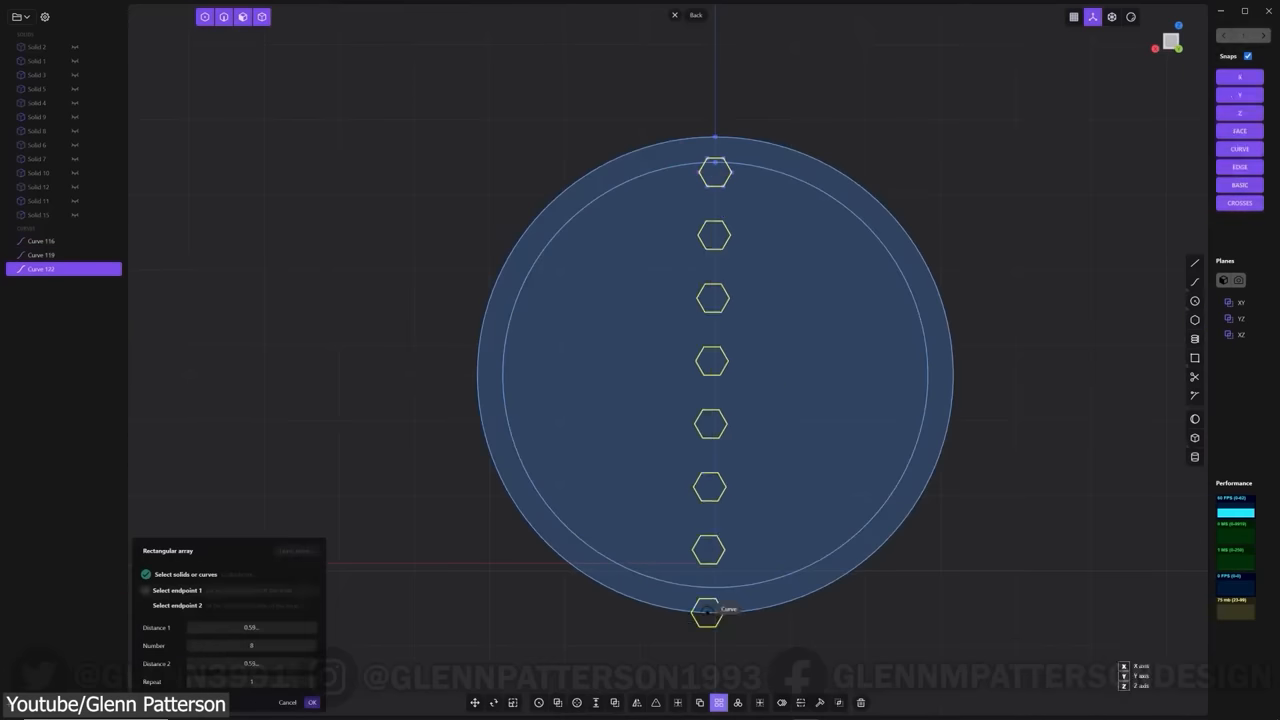
- Confirm the Rectangular Array of hexagons across the circular disc
click(312, 702)
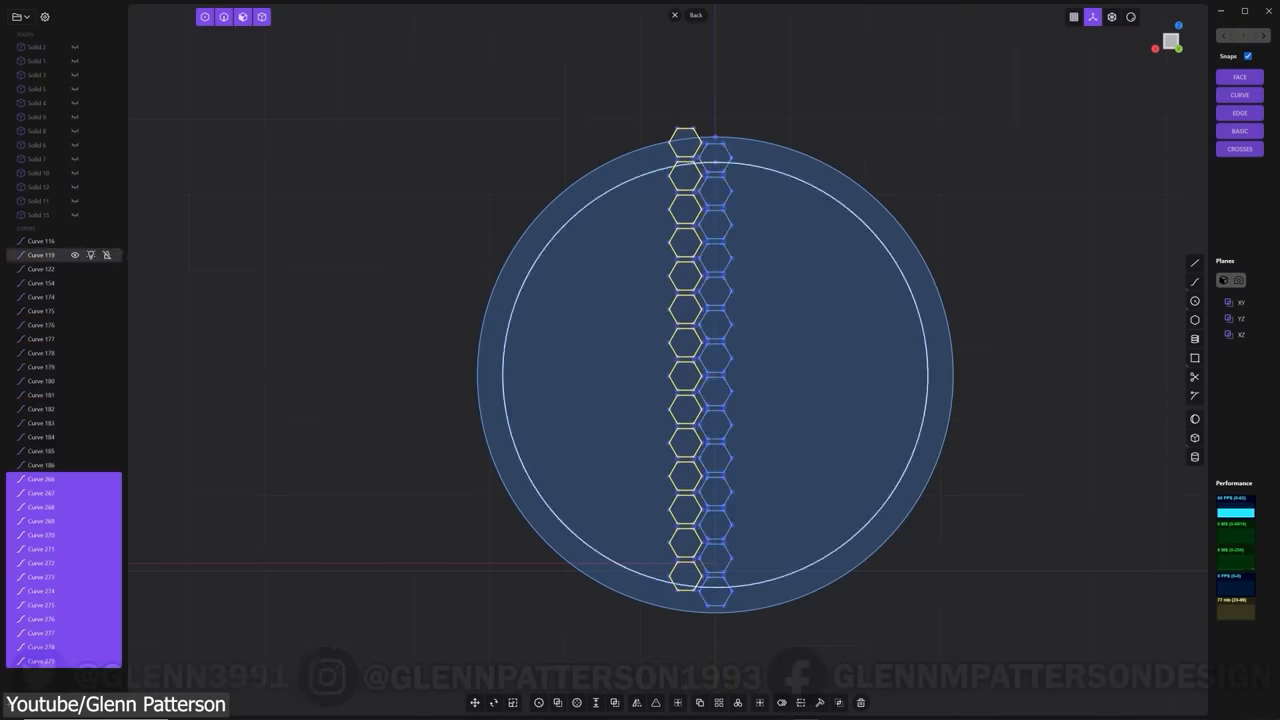